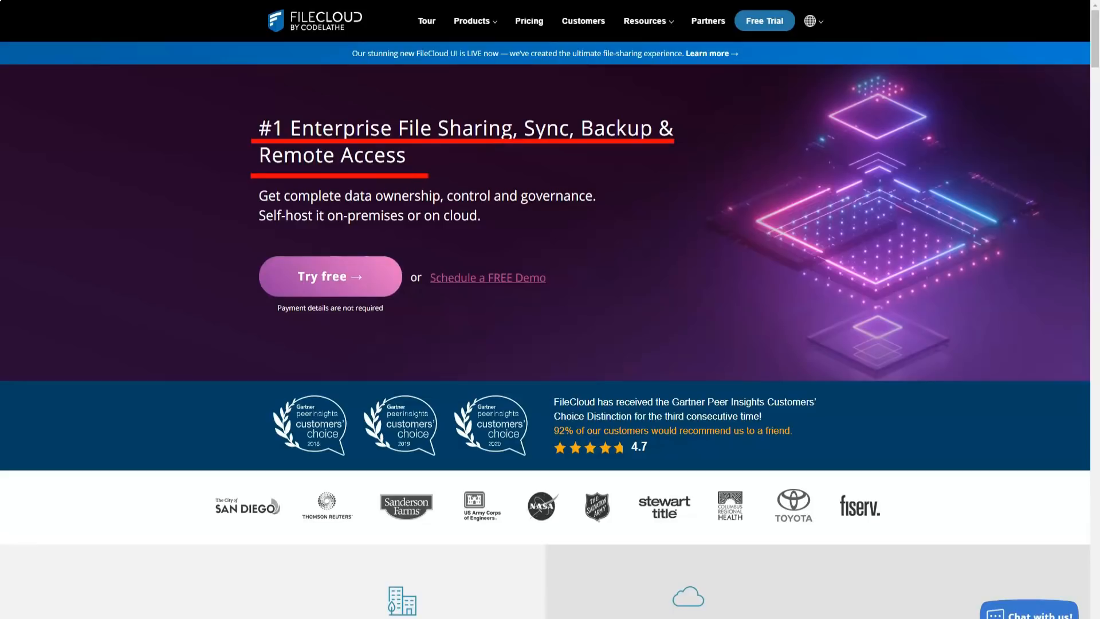
# Scroll the homepage Key Features list down to Content Management and File Sharing
pyautogui.scroll(-3)
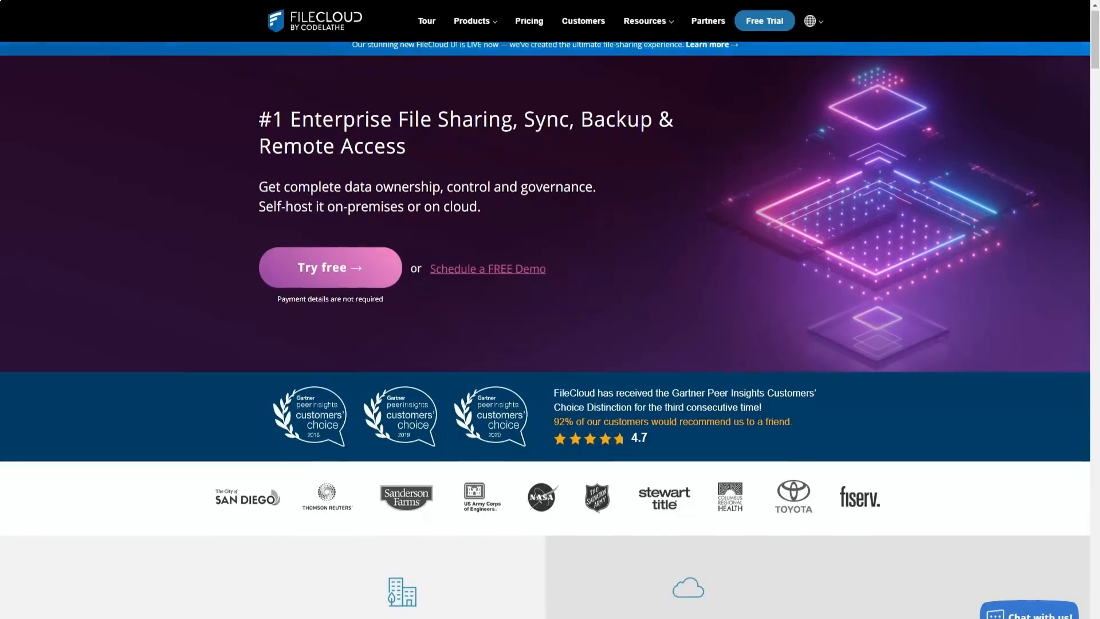
pyautogui.scroll(-3)
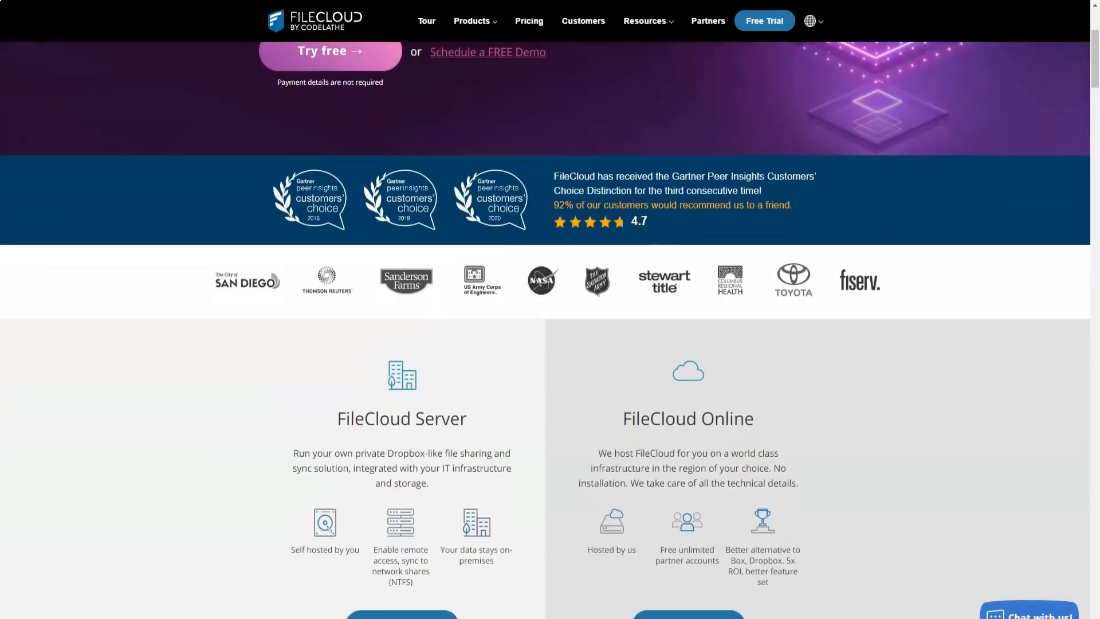
pyautogui.scroll(-3)
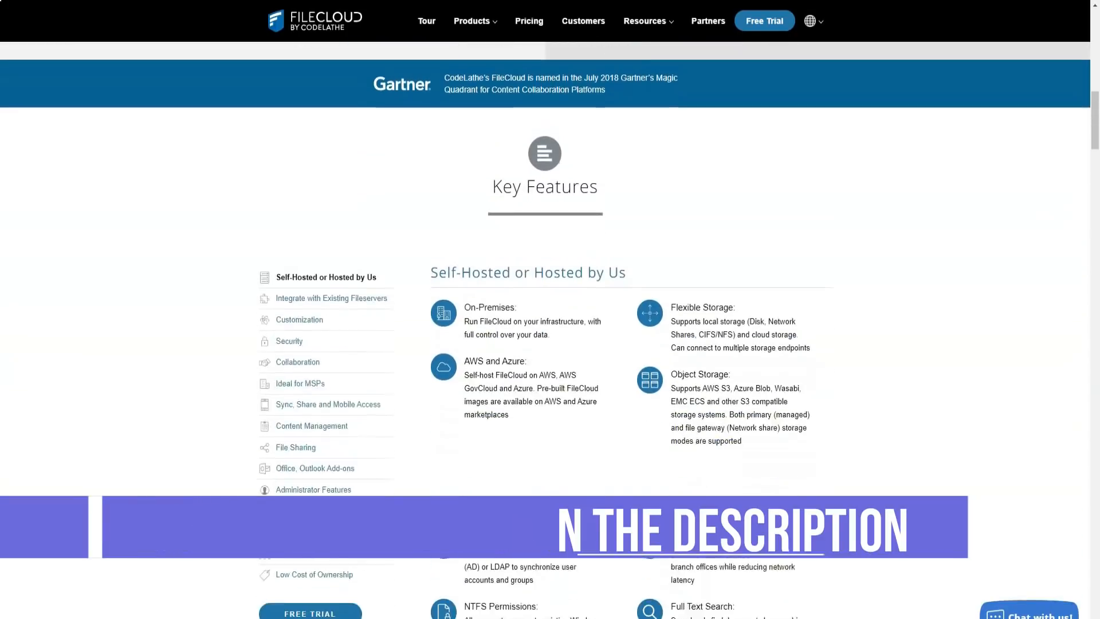
pyautogui.scroll(-3)
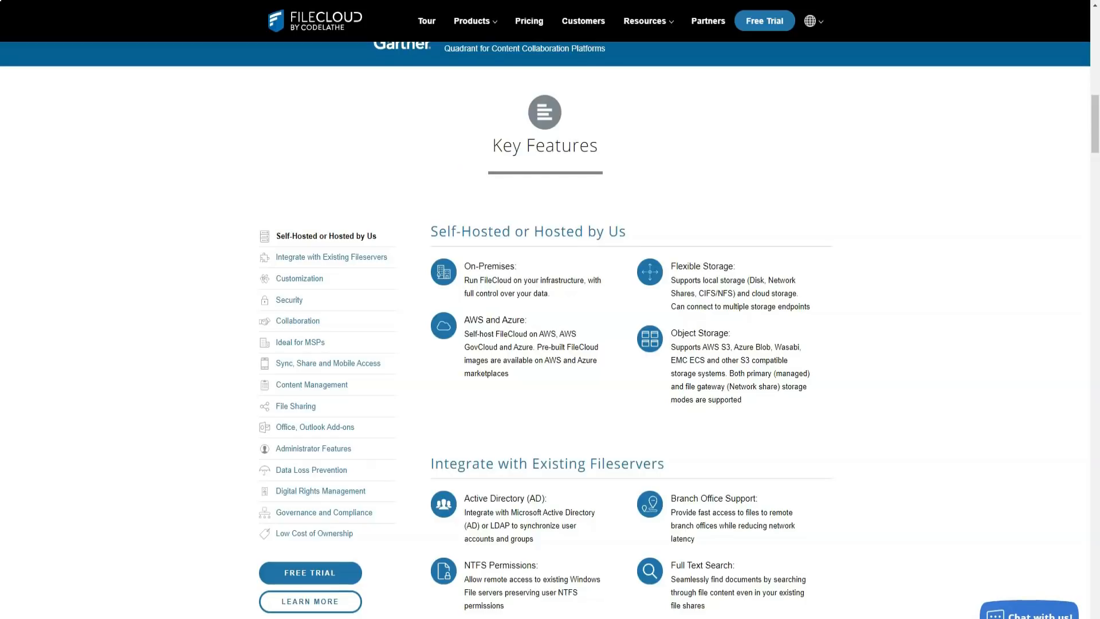
pyautogui.scroll(-3)
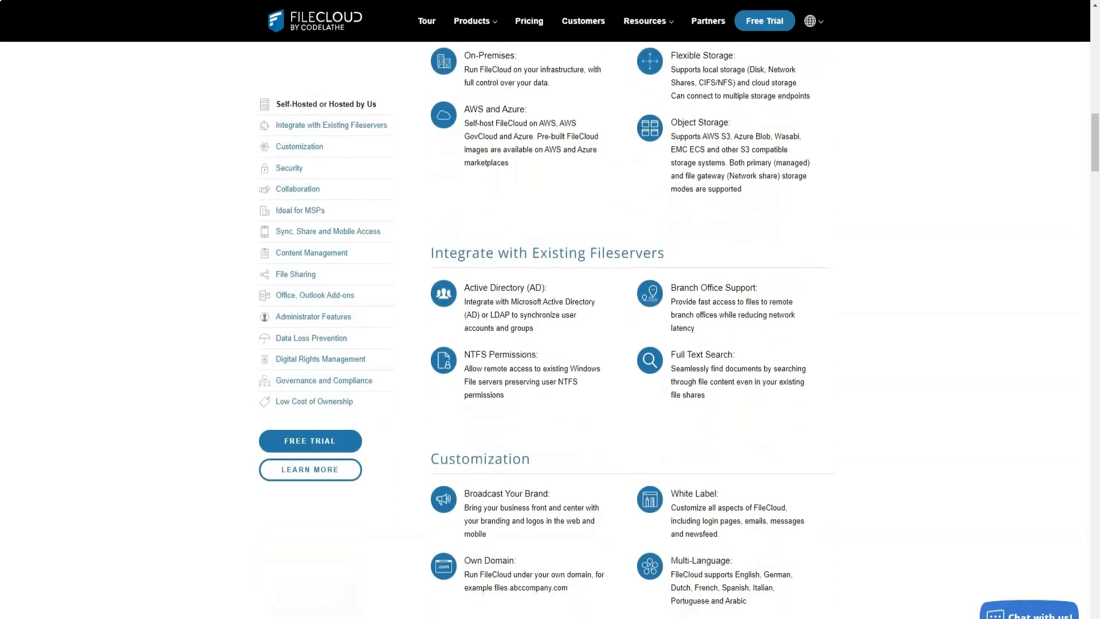
pyautogui.scroll(-3)
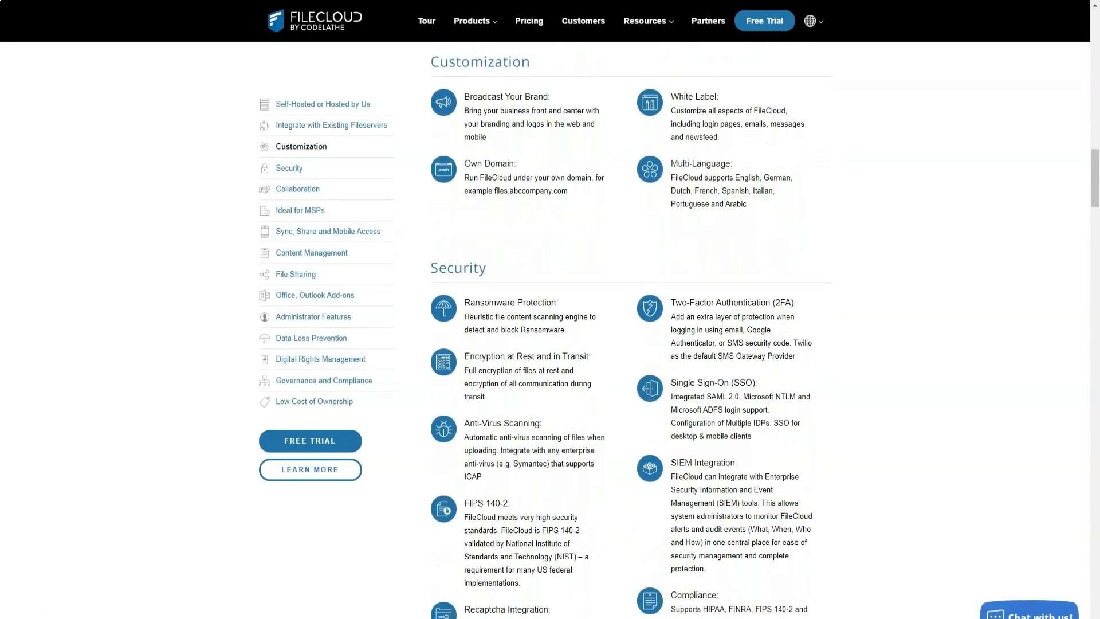
pyautogui.scroll(-3)
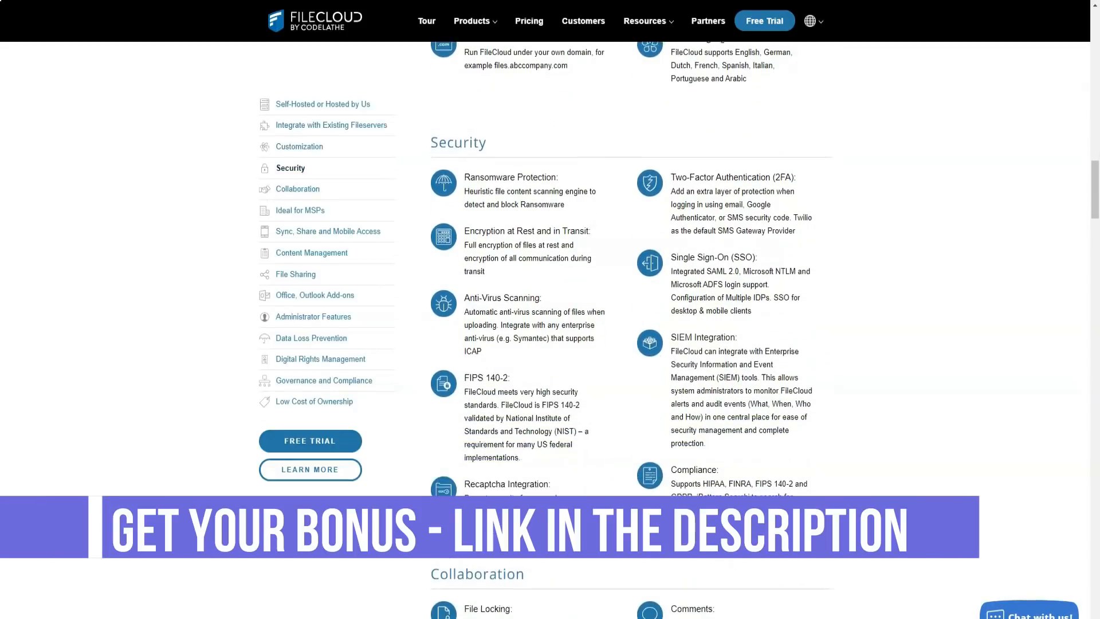
pyautogui.scroll(-3)
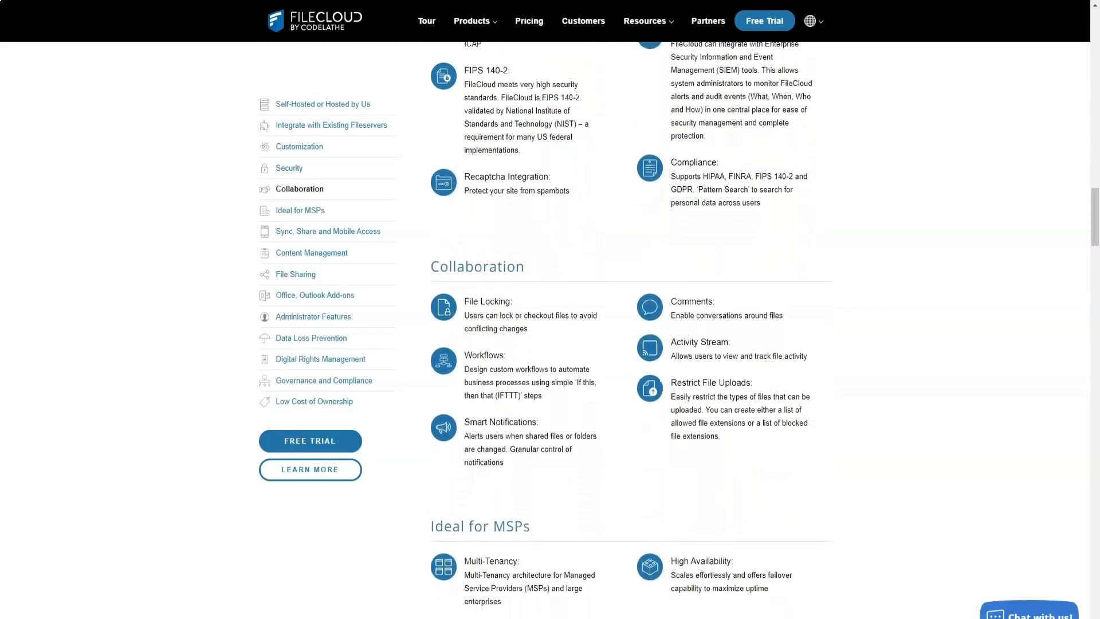
pyautogui.scroll(-3)
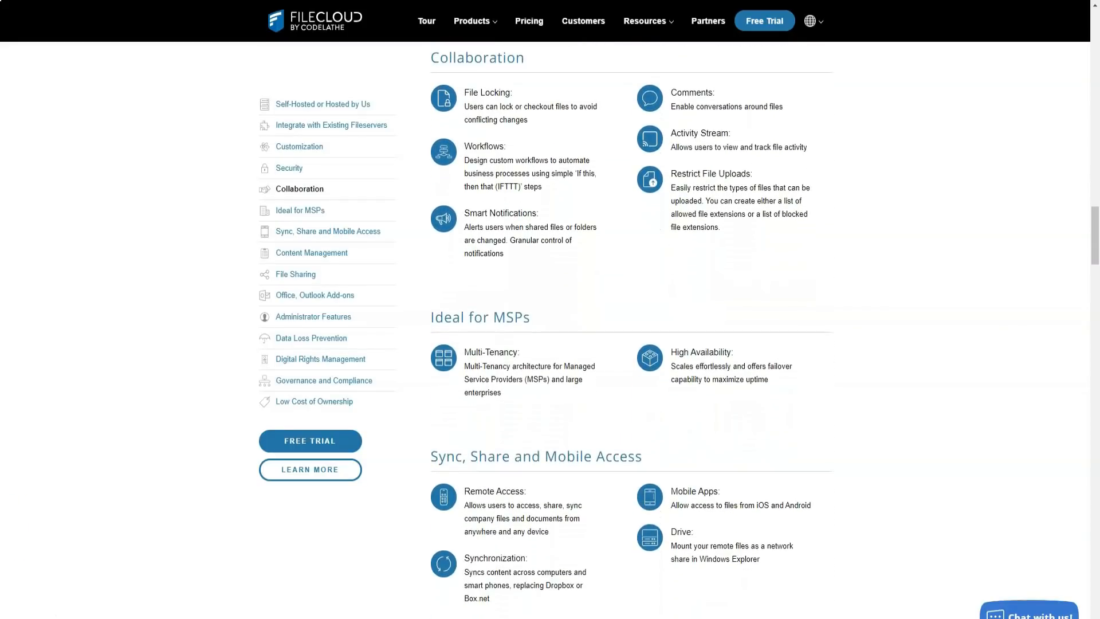
pyautogui.scroll(-3)
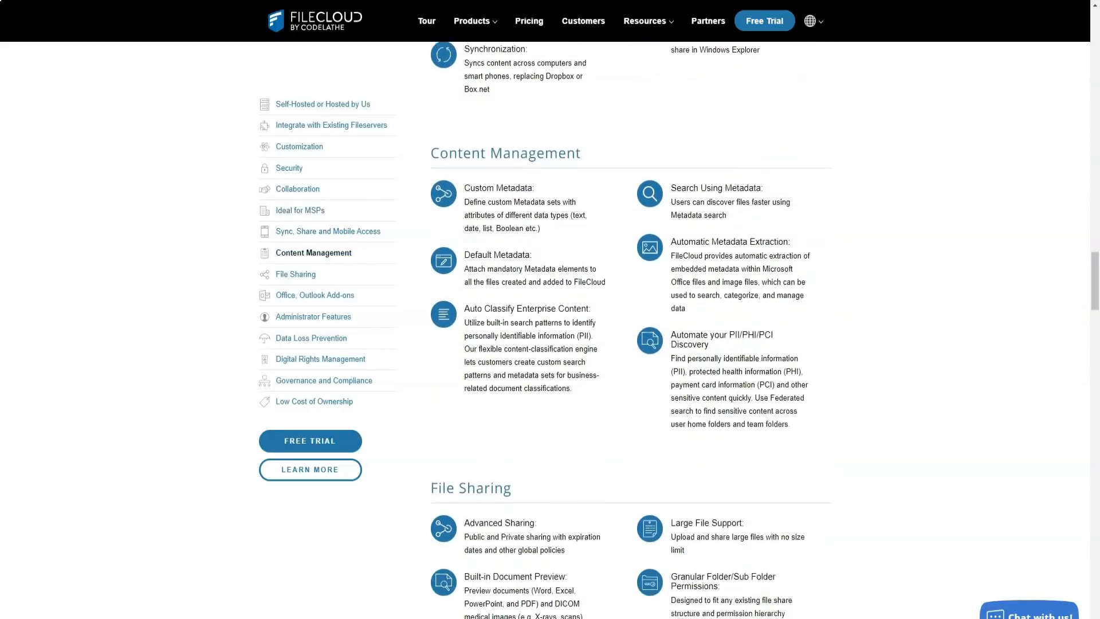
pyautogui.scroll(-3)
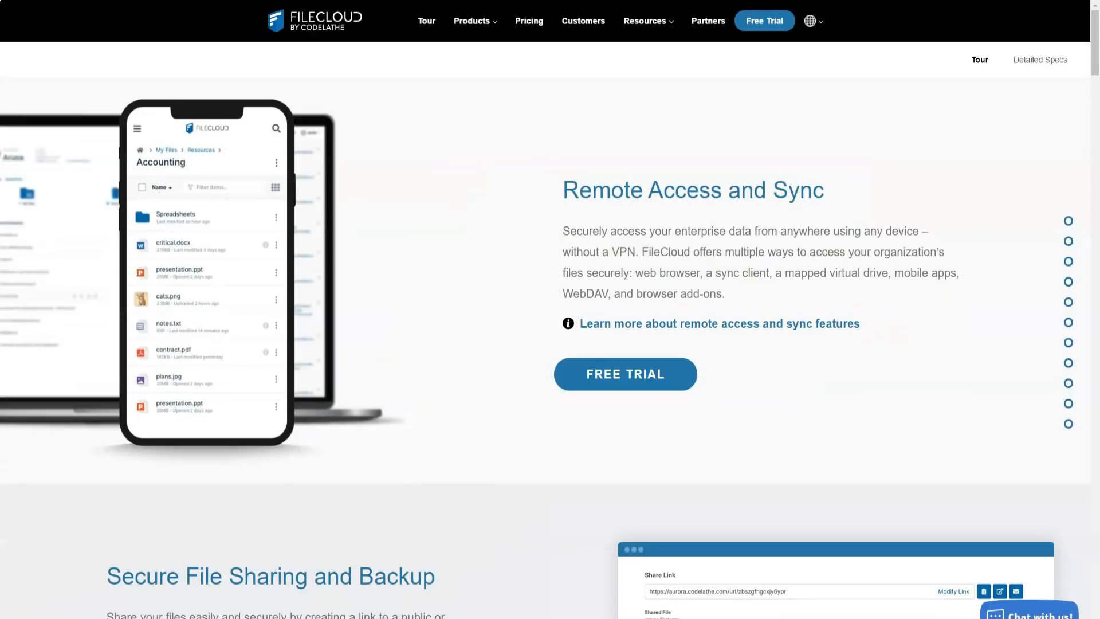
# Scroll down the product Tour page on the way to the ServerSync product page
pyautogui.scroll(-3)
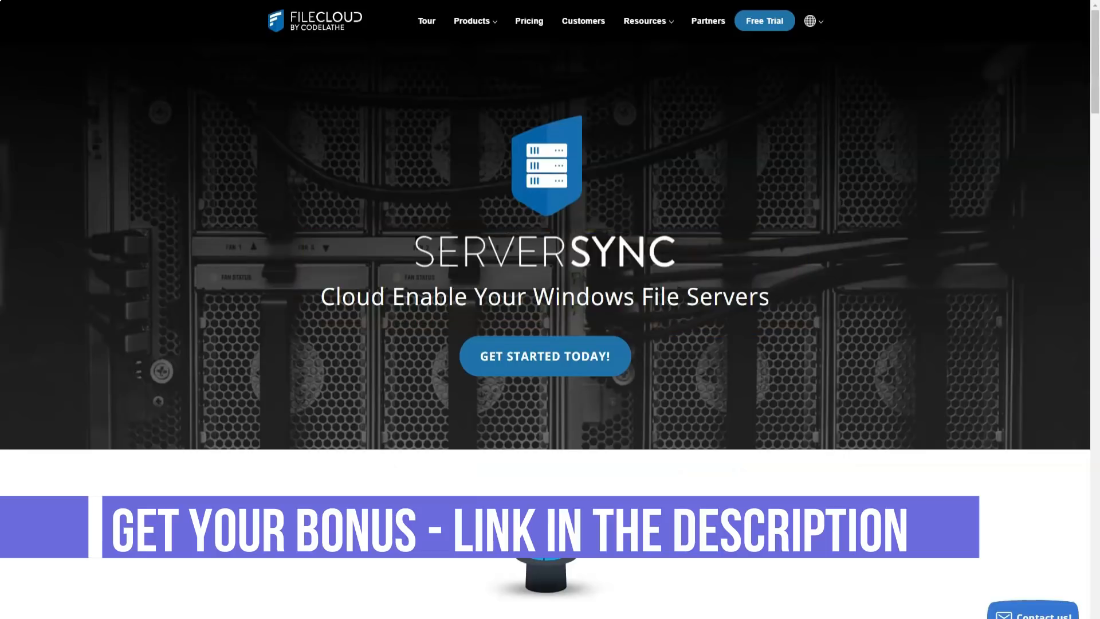
# Scroll past the ServerSync video to the Manage Branch Office and Disaster Recovery diagram
pyautogui.scroll(-3)
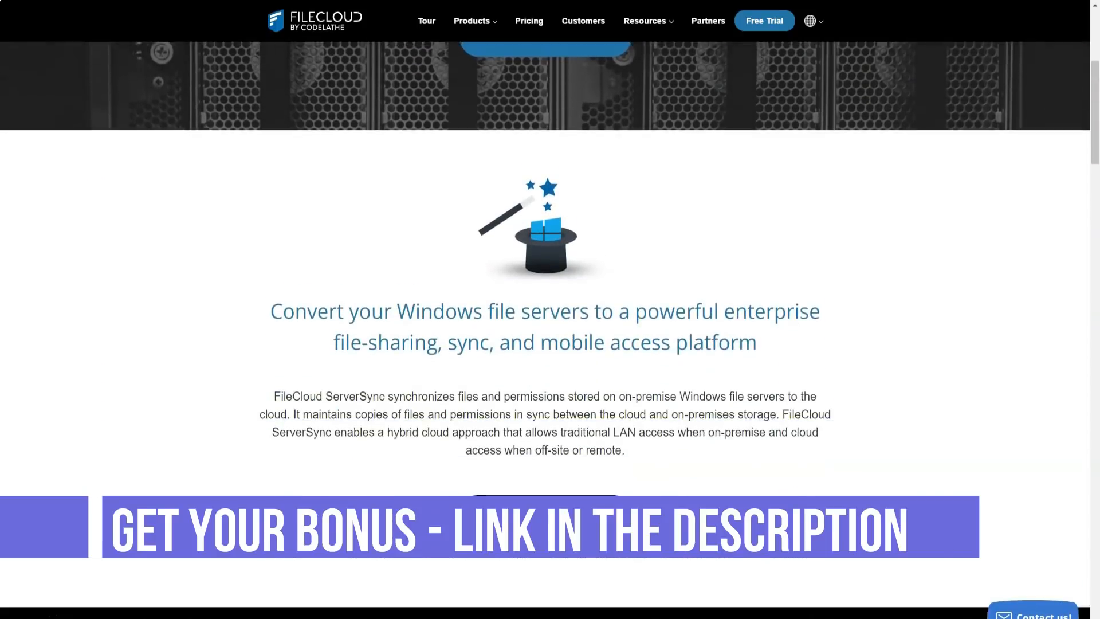
pyautogui.scroll(-3)
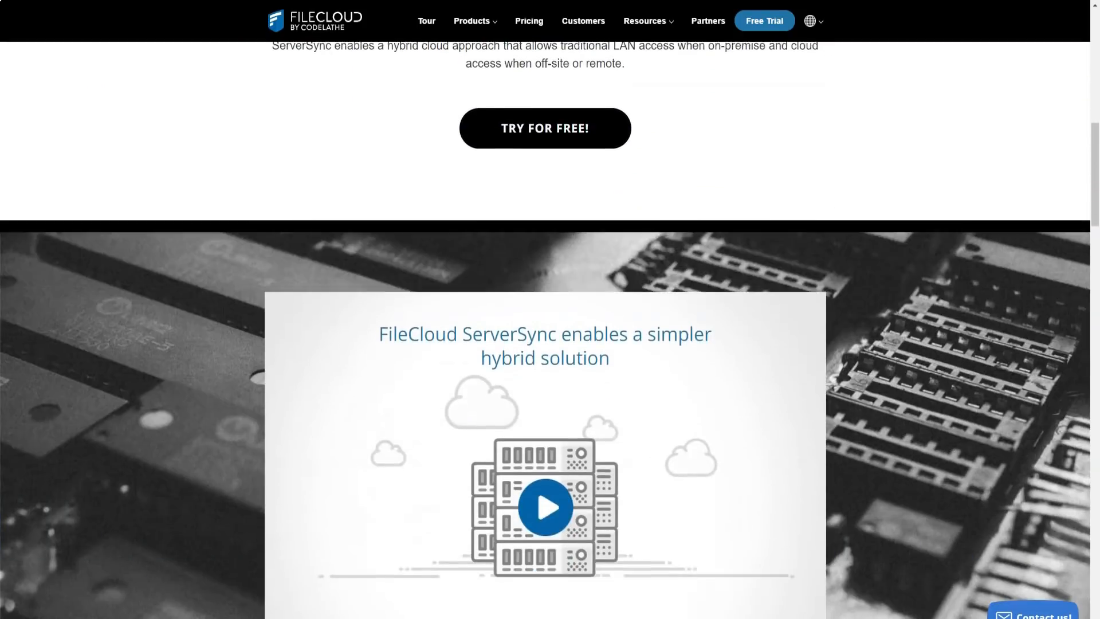
pyautogui.scroll(-3)
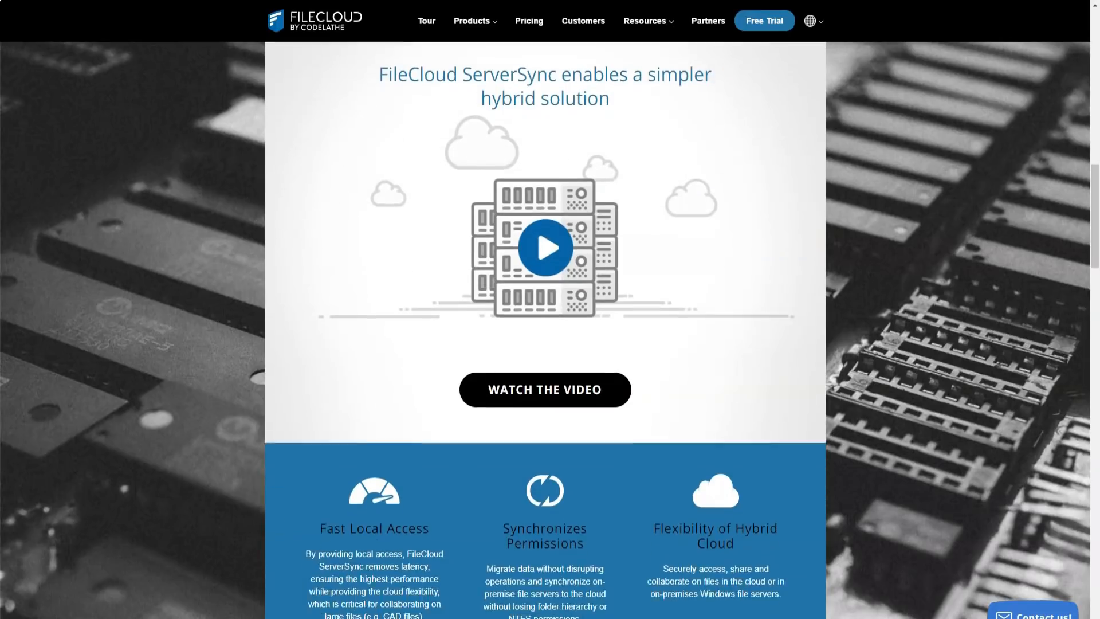
pyautogui.scroll(-3)
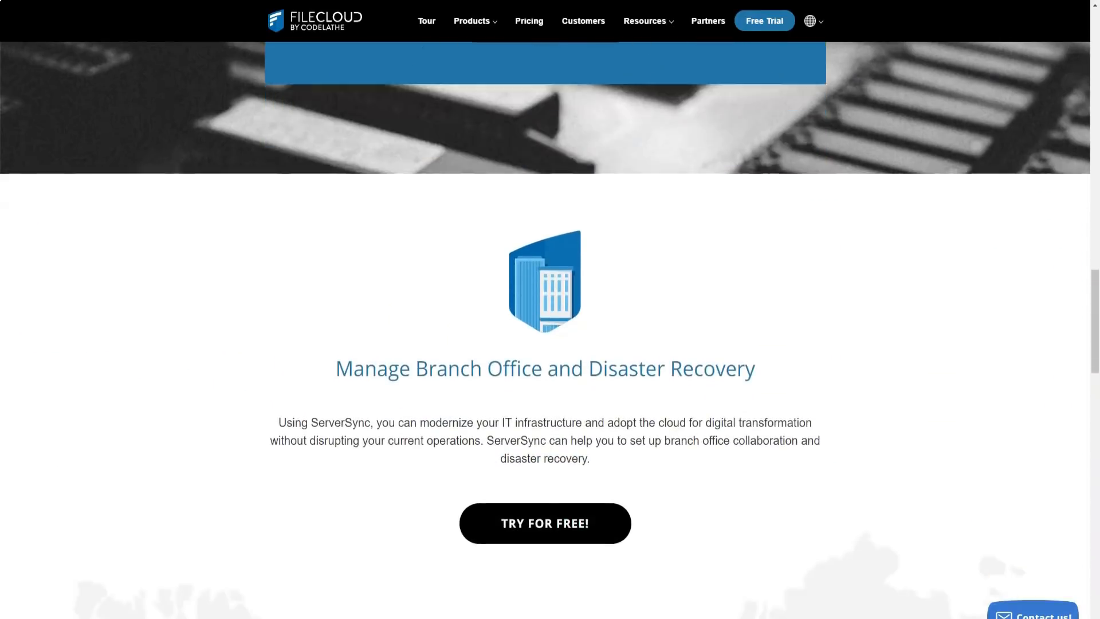
pyautogui.scroll(-3)
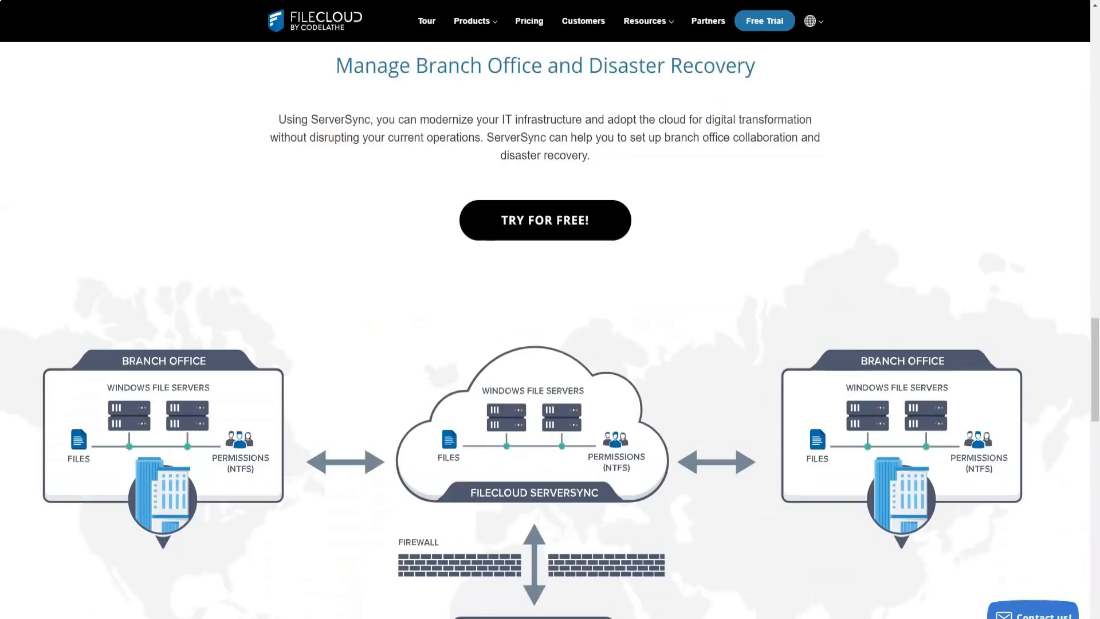
pyautogui.scroll(-3)
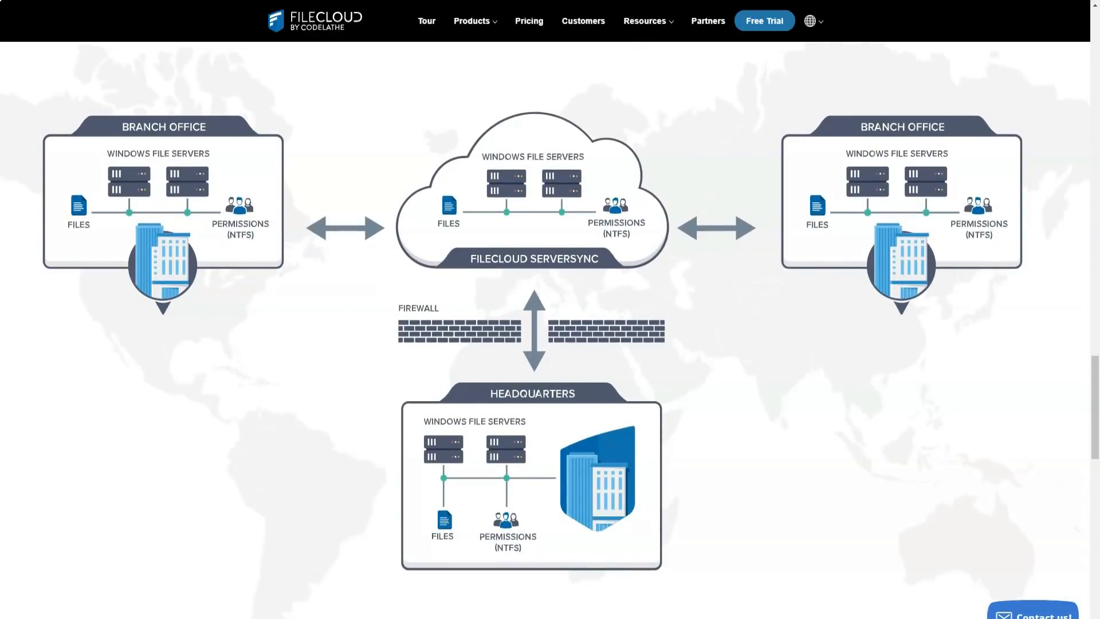
pyautogui.scroll(-3)
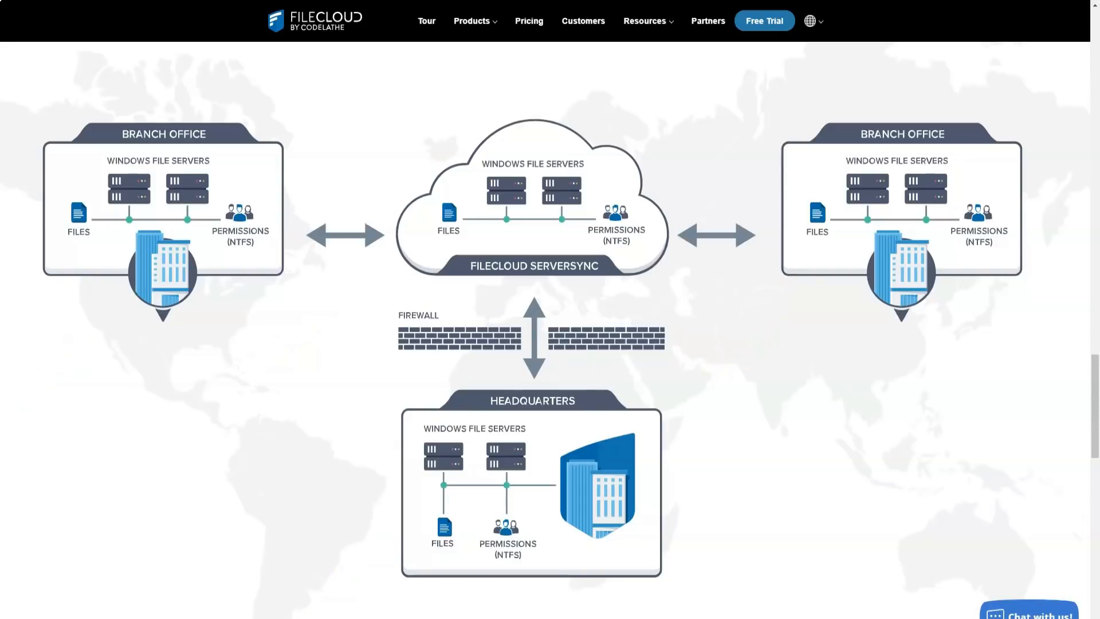
pyautogui.scroll(-3)
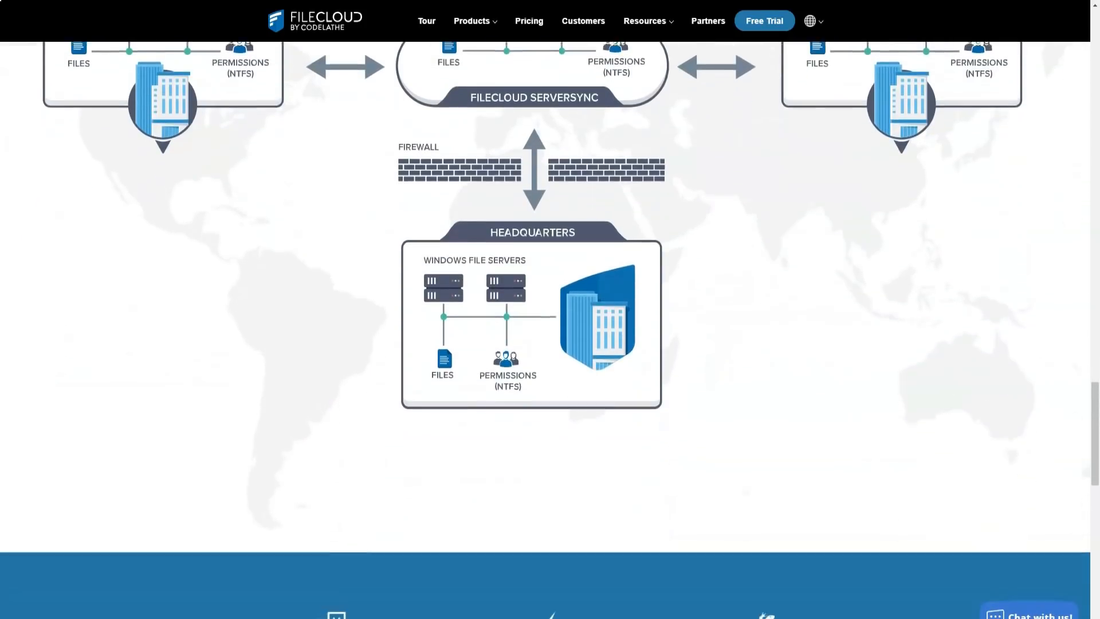
pyautogui.scroll(-3)
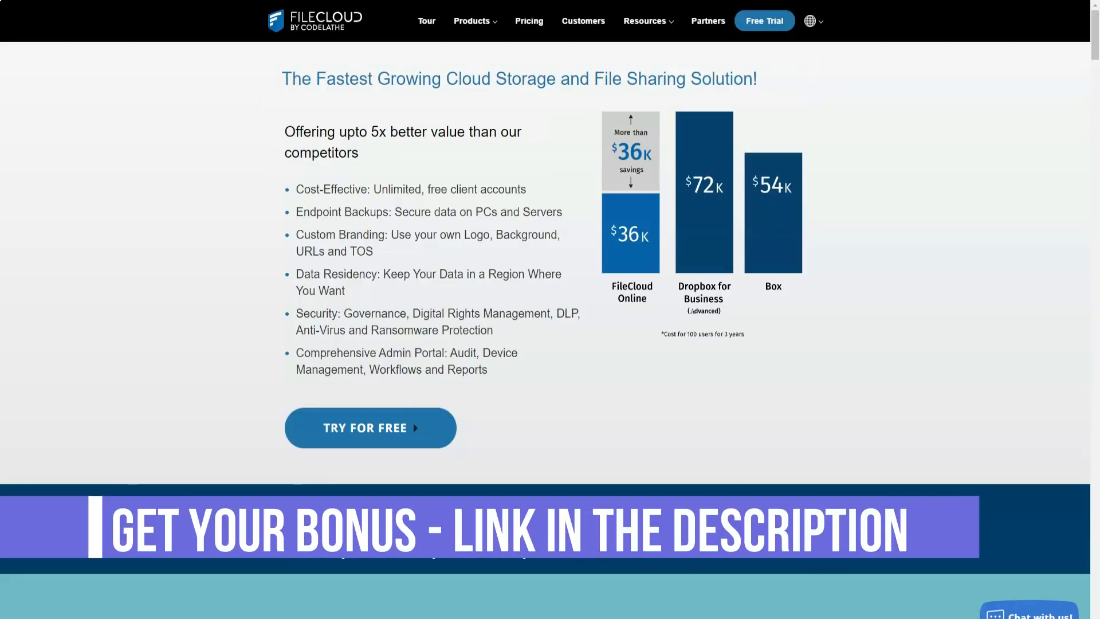
# Scroll the FileCloud Online page past pricing comparison and branding to the region map
pyautogui.scroll(-3)
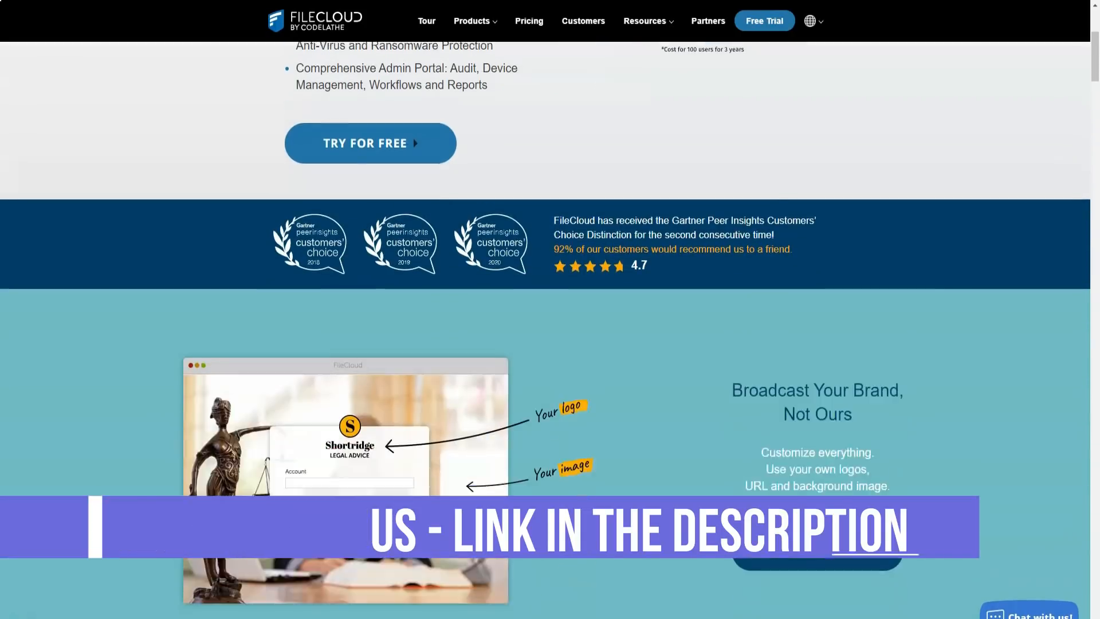
pyautogui.scroll(-3)
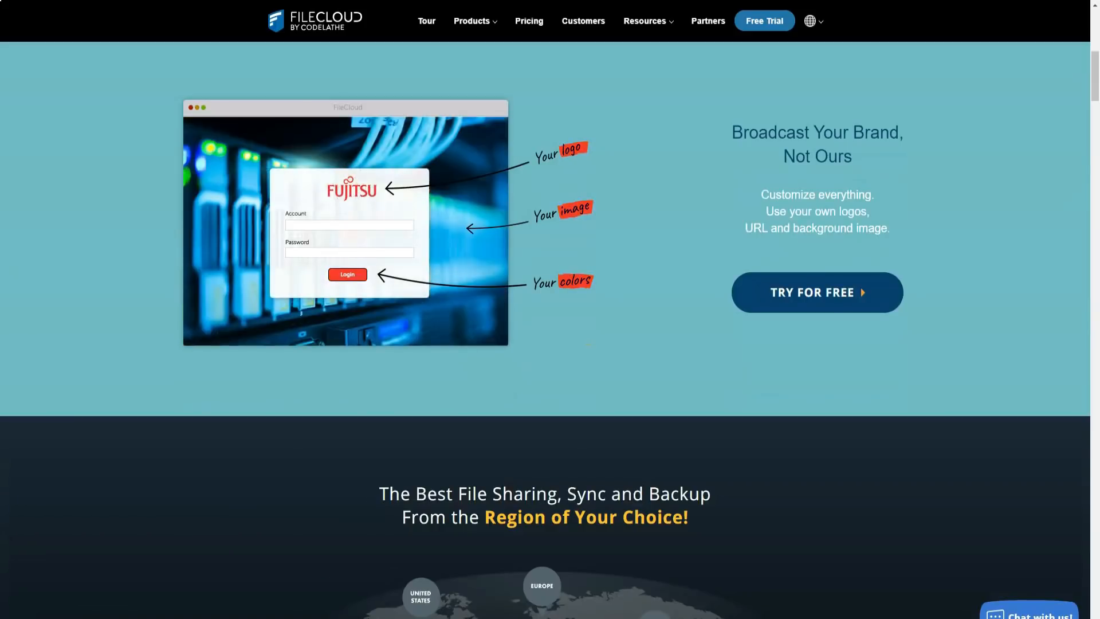
pyautogui.scroll(-3)
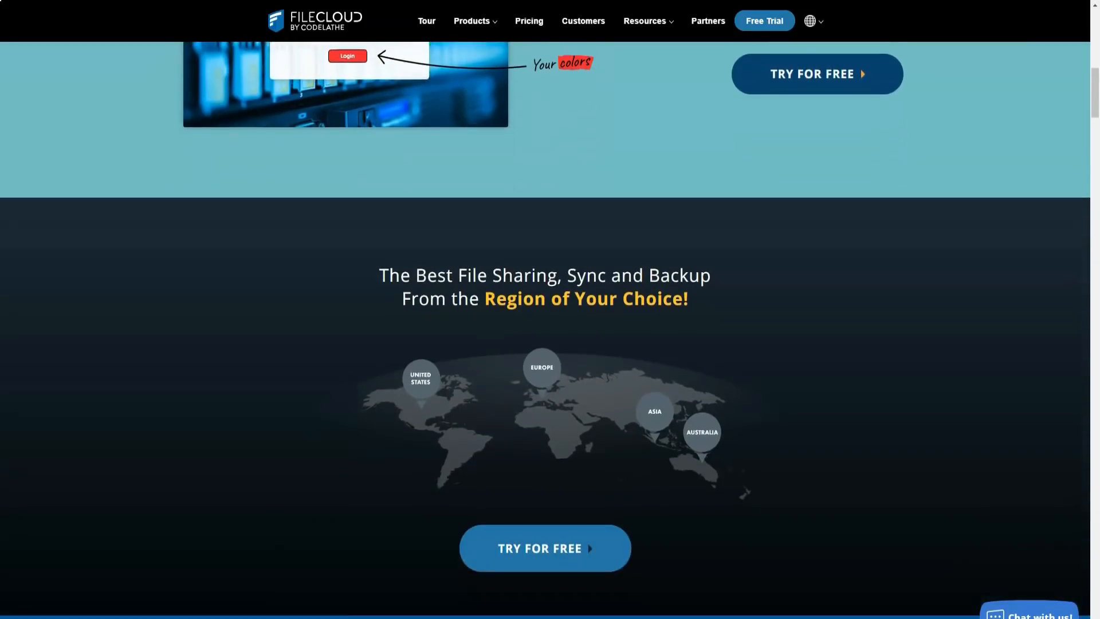
pyautogui.scroll(-3)
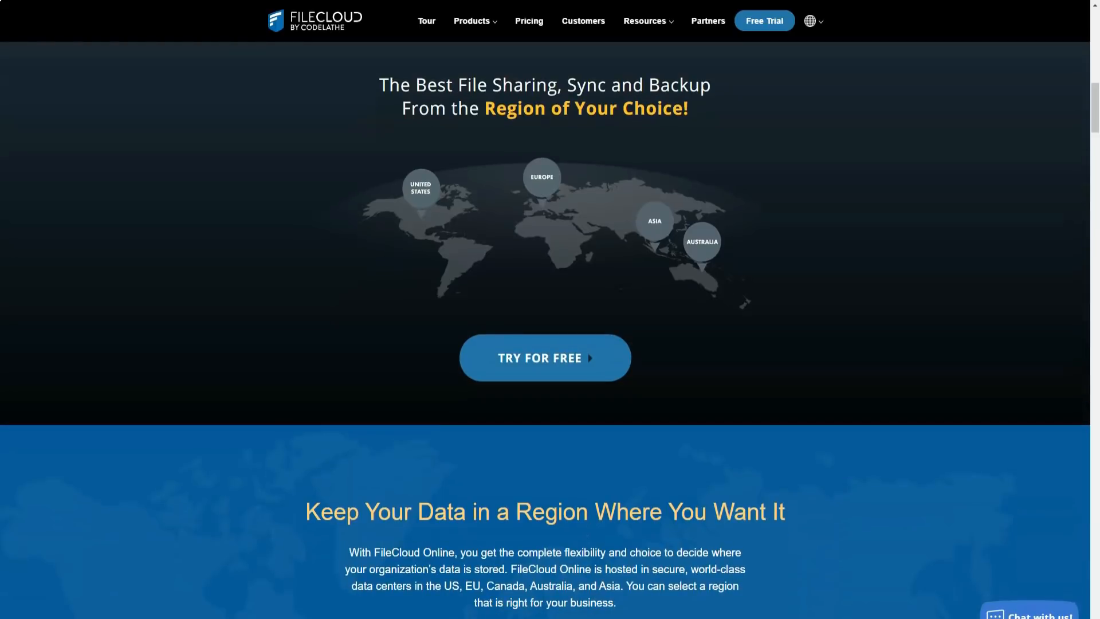
pyautogui.scroll(-3)
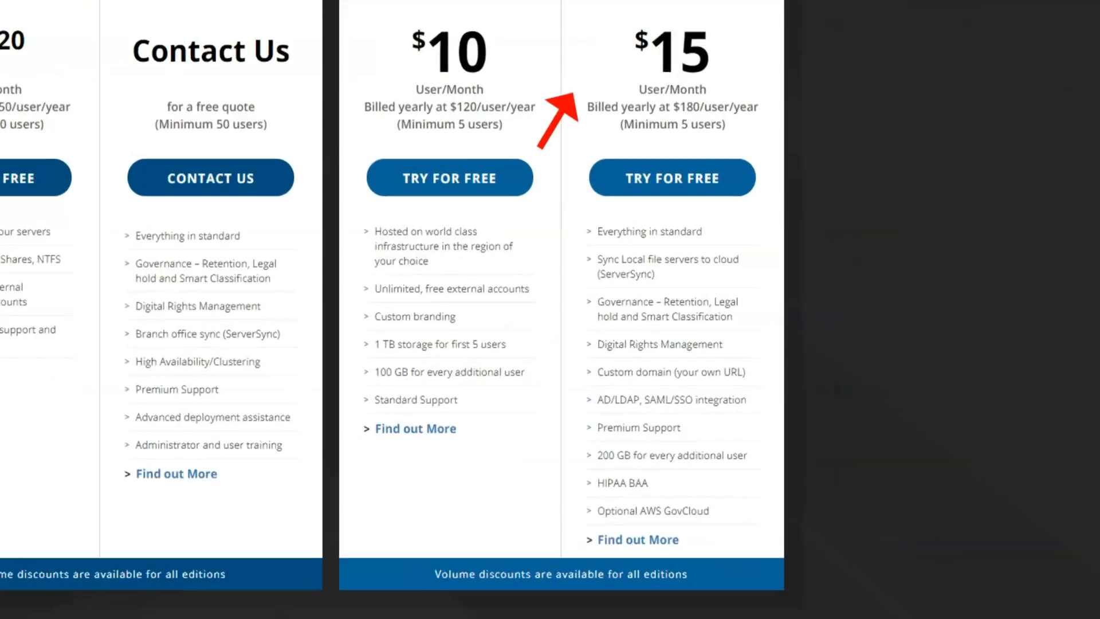
# Scroll the Pricing page to the $10 and $15 per user per month plan cards
pyautogui.scroll(-3)
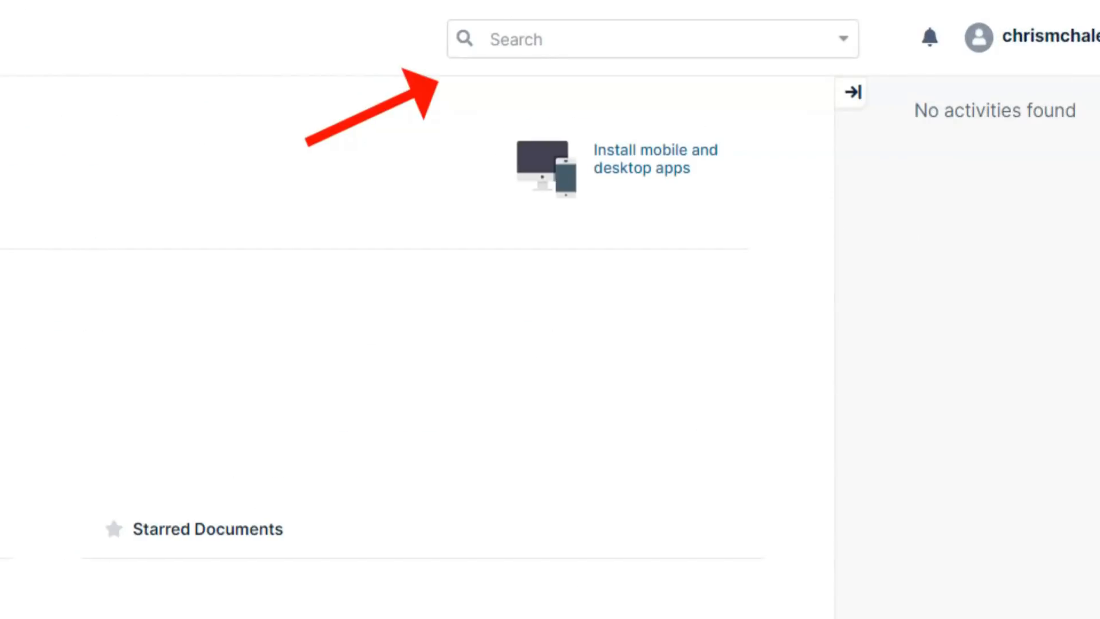
# Open the Advanced Search panel from the web client dashboard
pyautogui.click(842, 38)
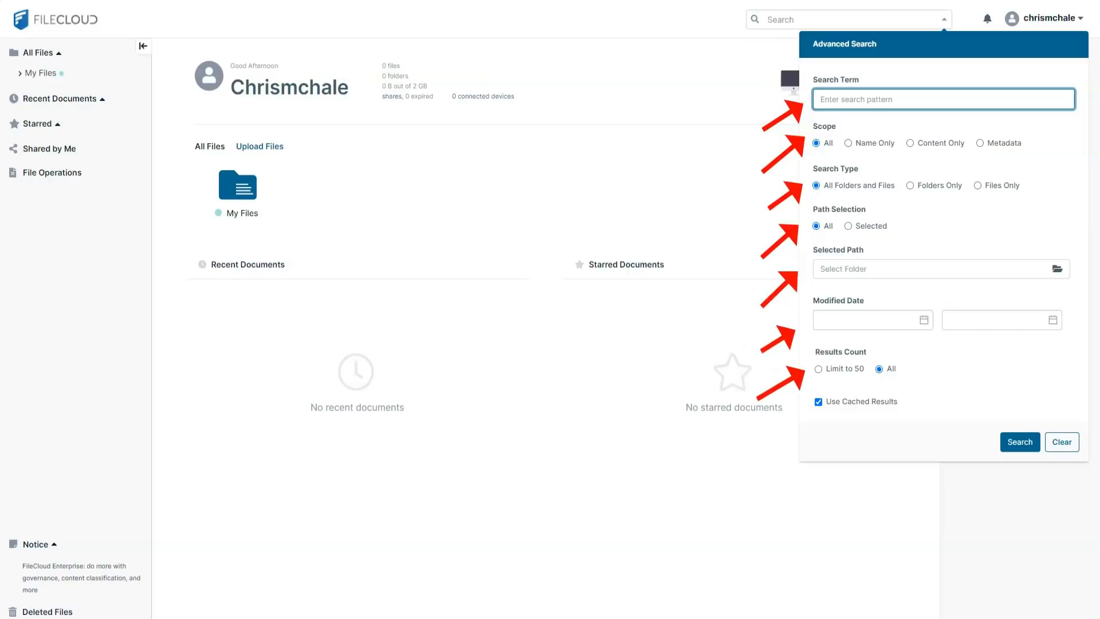
pyautogui.moveTo(1019, 442)
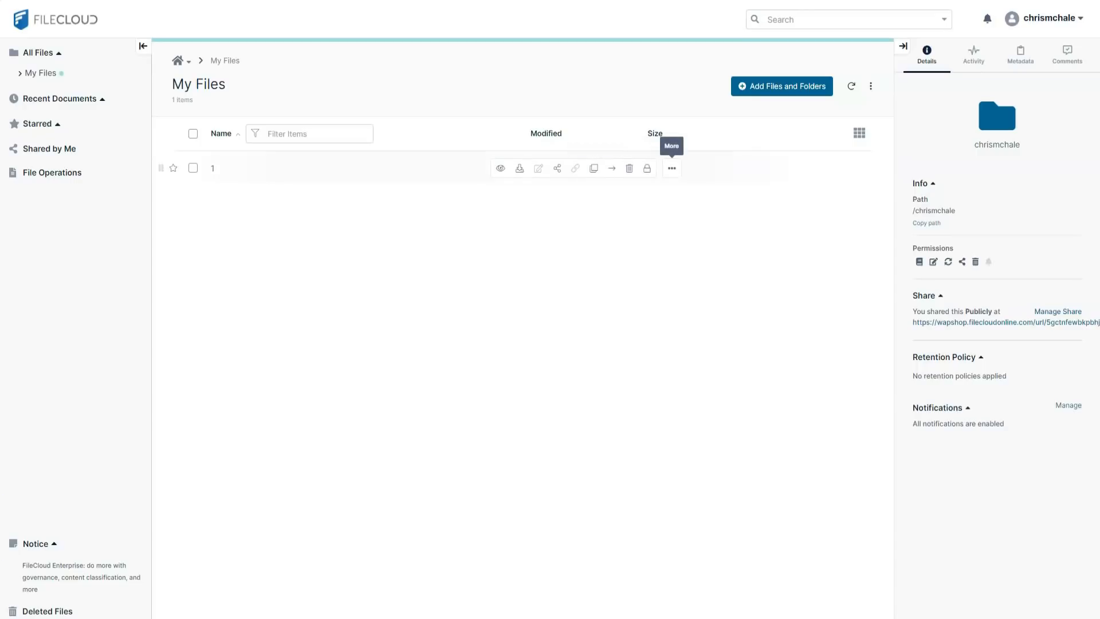
# Create a share link for folder 1 with View + Download permission for anyone
pyautogui.click(671, 168)
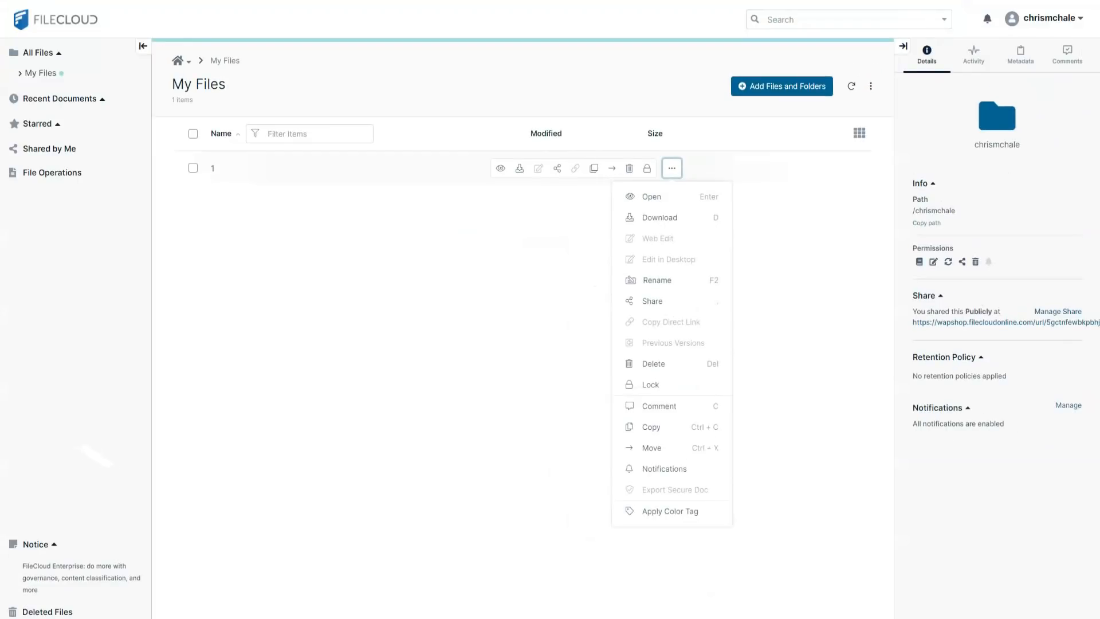
pyautogui.click(651, 300)
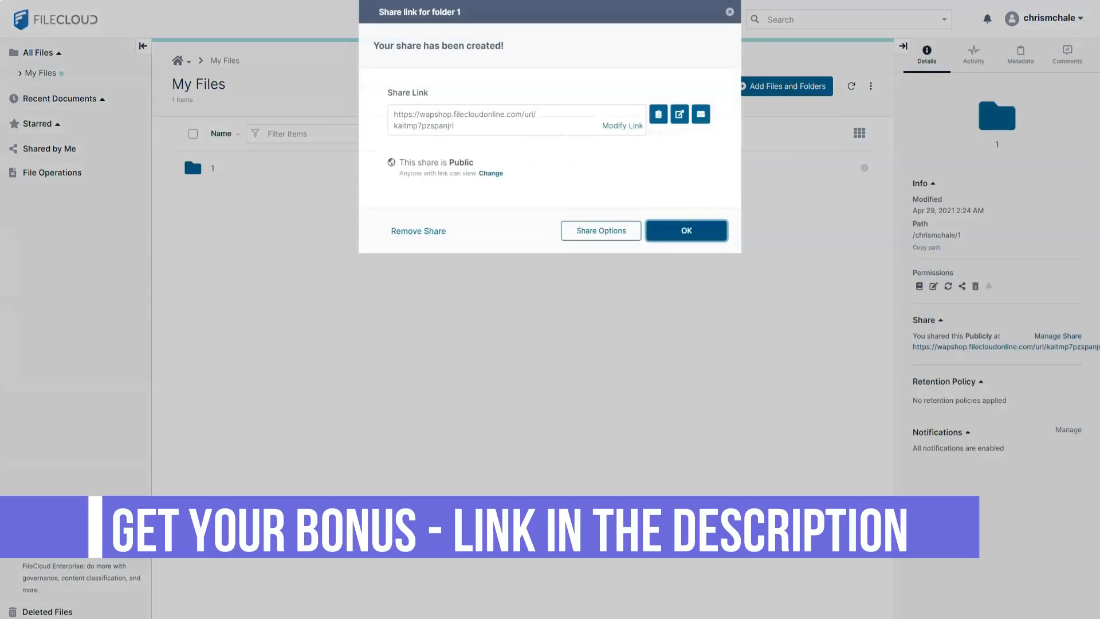
pyautogui.click(601, 230)
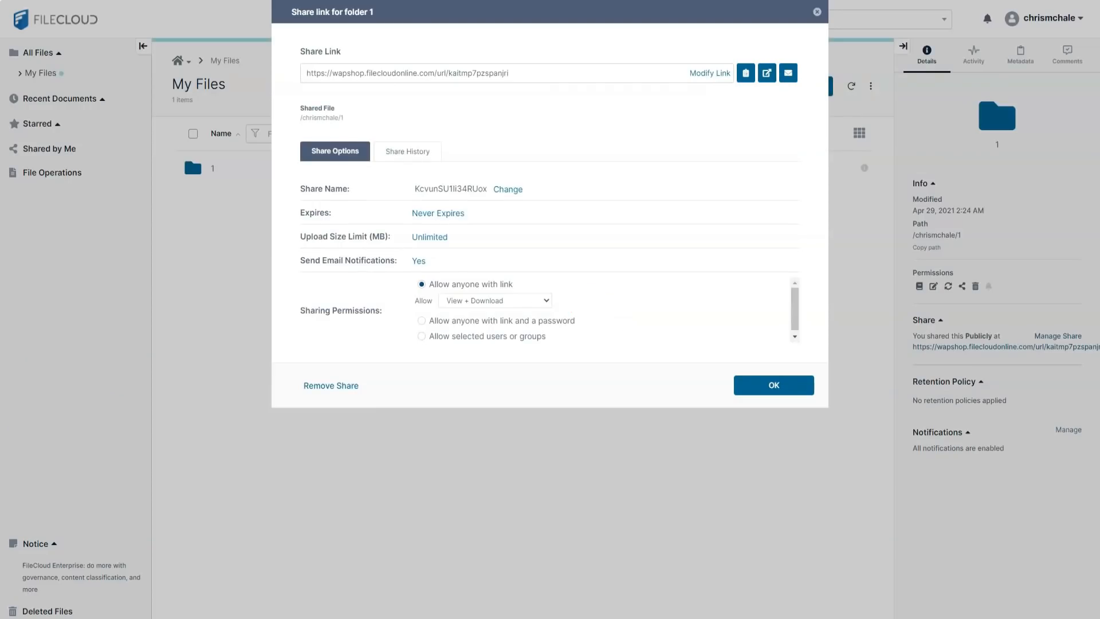
pyautogui.click(495, 300)
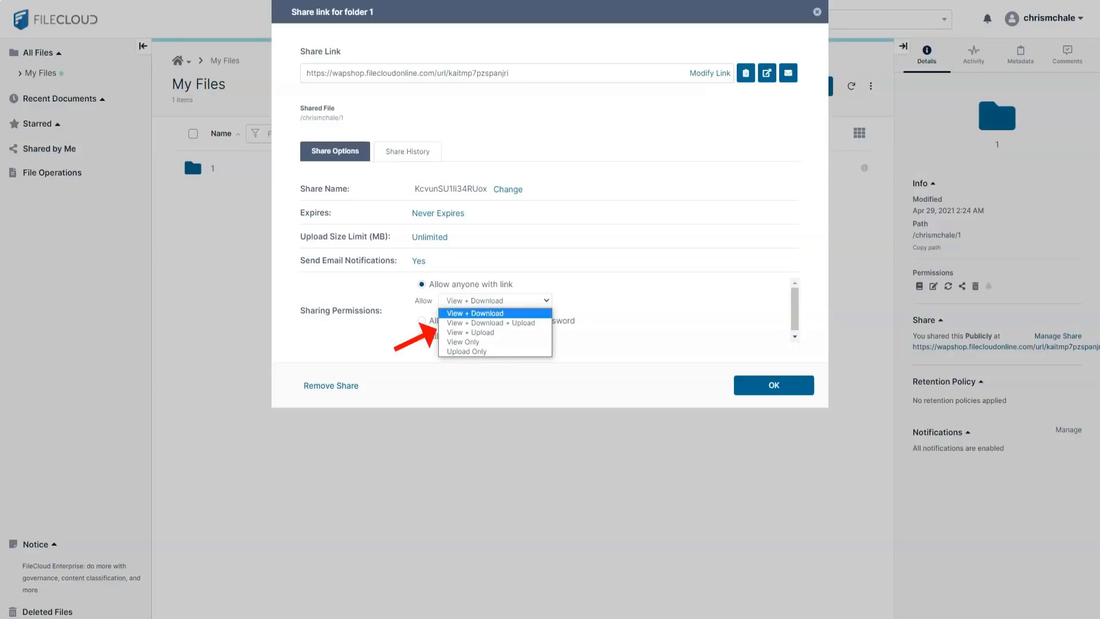
pyautogui.click(475, 312)
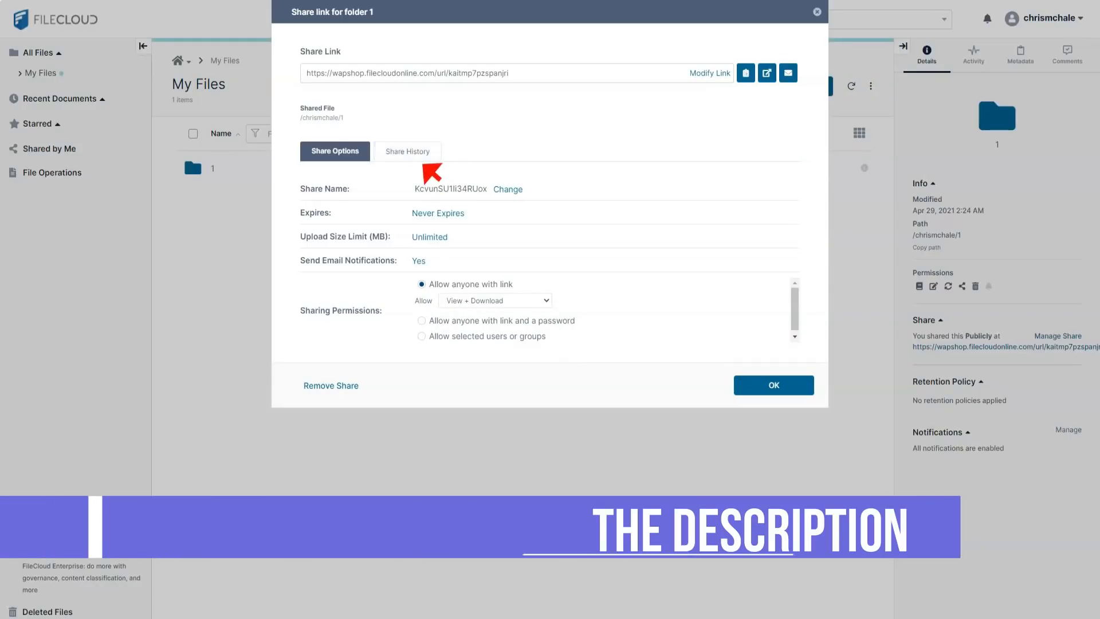
pyautogui.click(407, 152)
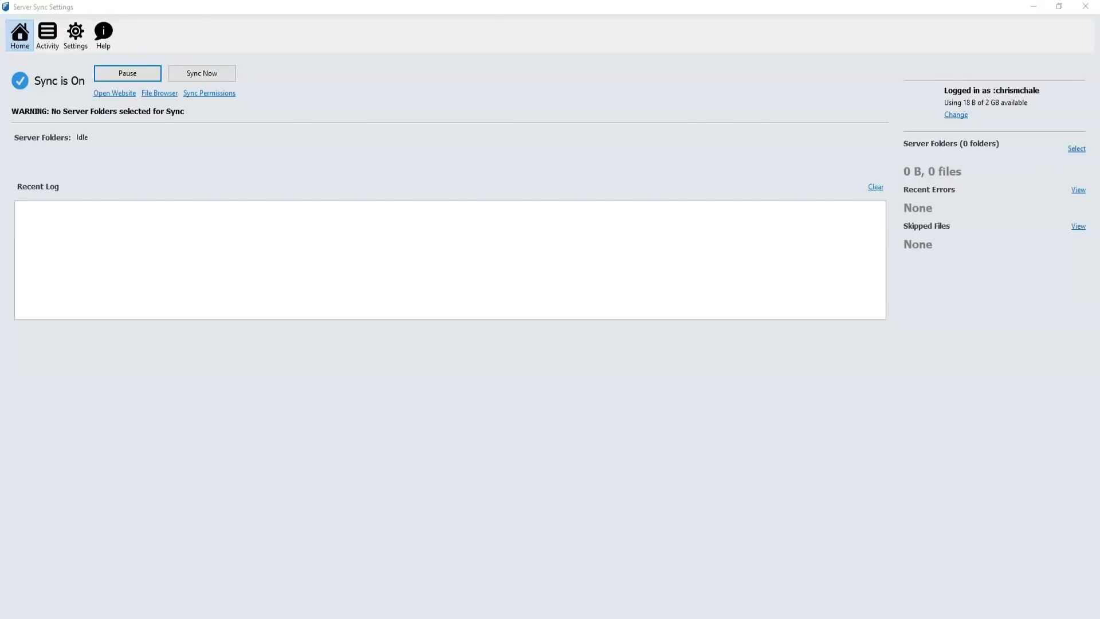
pyautogui.moveTo(209, 93)
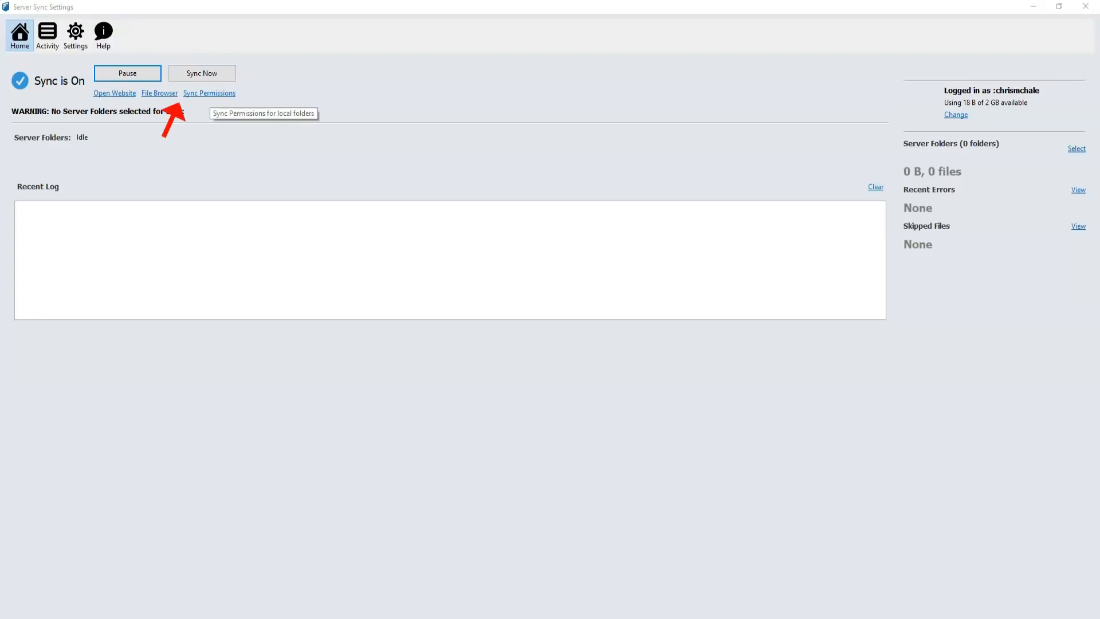
# Sync local folder permissions, then browse server files listing folder 1, 1.pptx and 1.txt
pyautogui.click(209, 93)
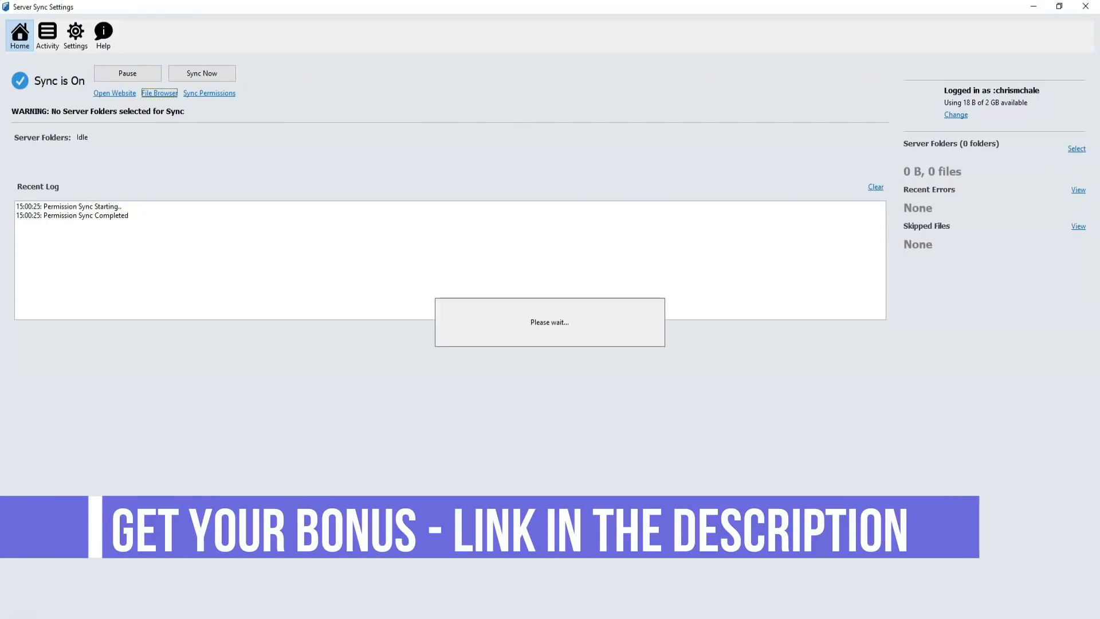
pyautogui.click(159, 93)
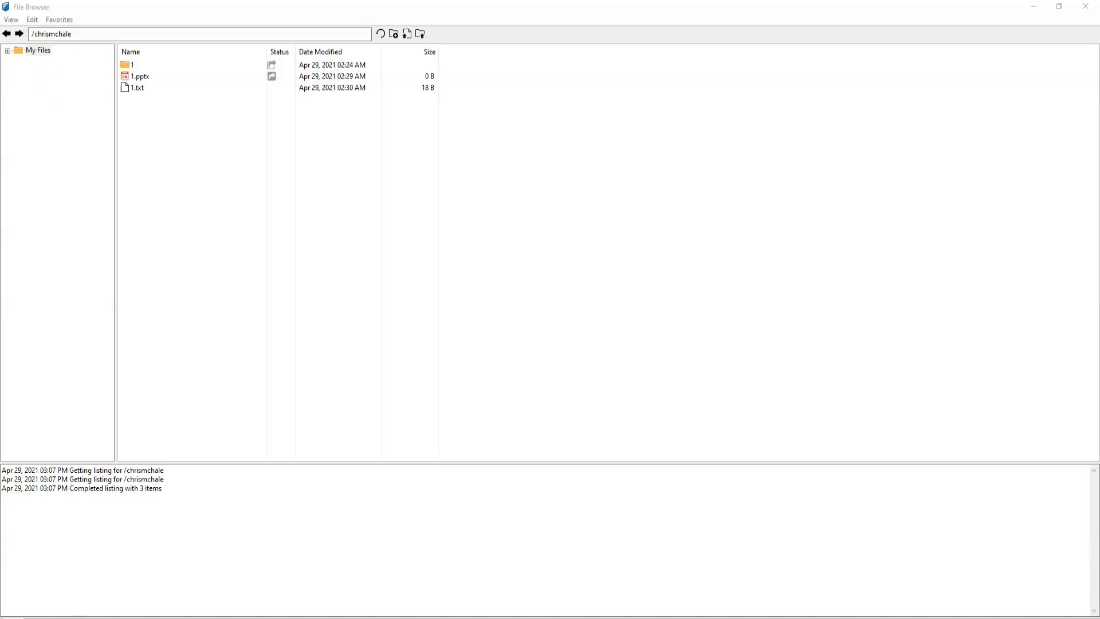
# Leave the ServerSync File Browser and switch to the FileCloud DRM page
pyautogui.click(10, 51)
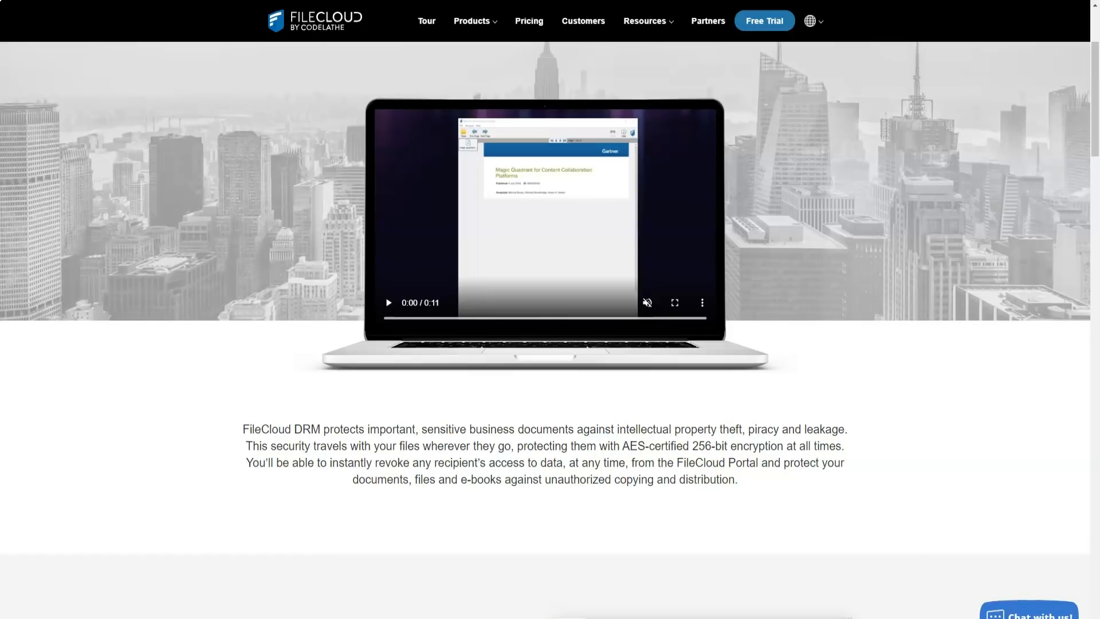
# Scroll the DRM page through the viewer section to Support for Multiple File Formats
pyautogui.scroll(-3)
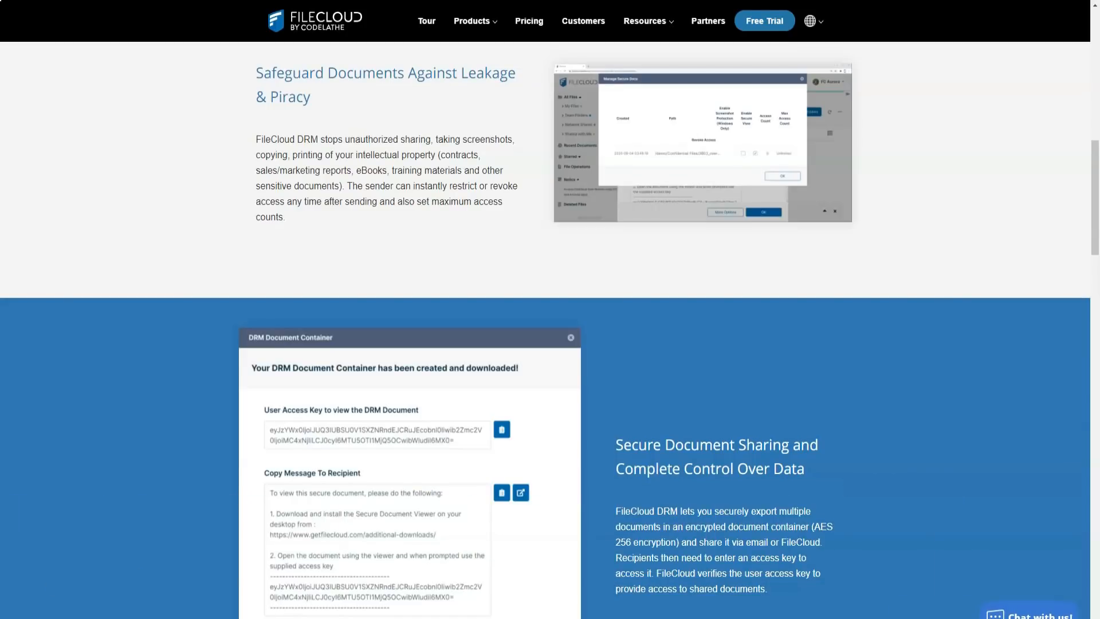
pyautogui.scroll(-3)
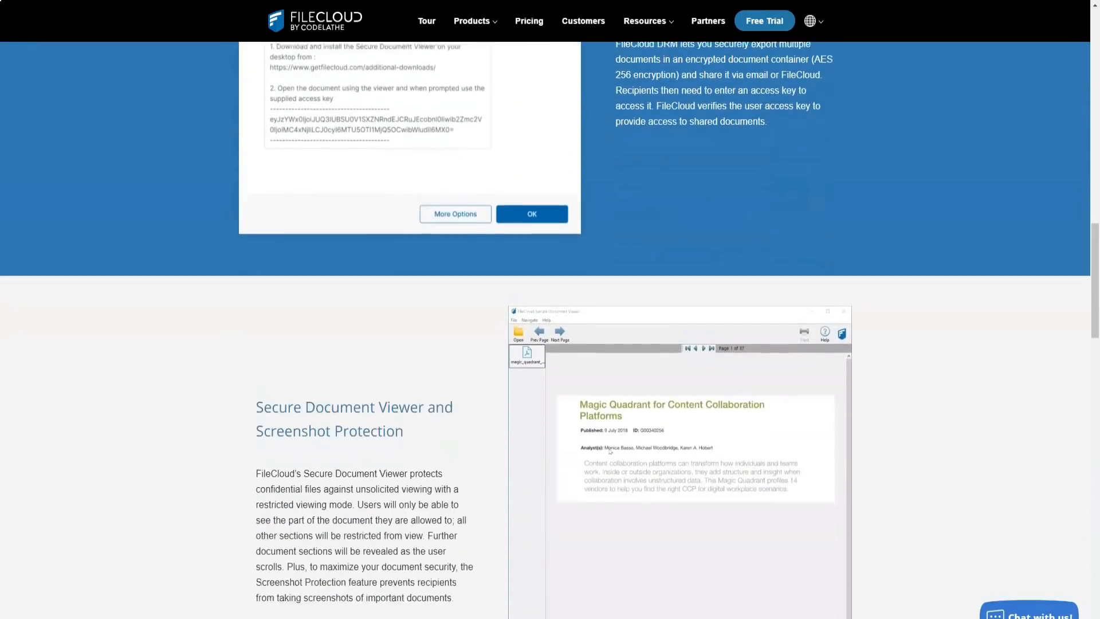
pyautogui.scroll(-3)
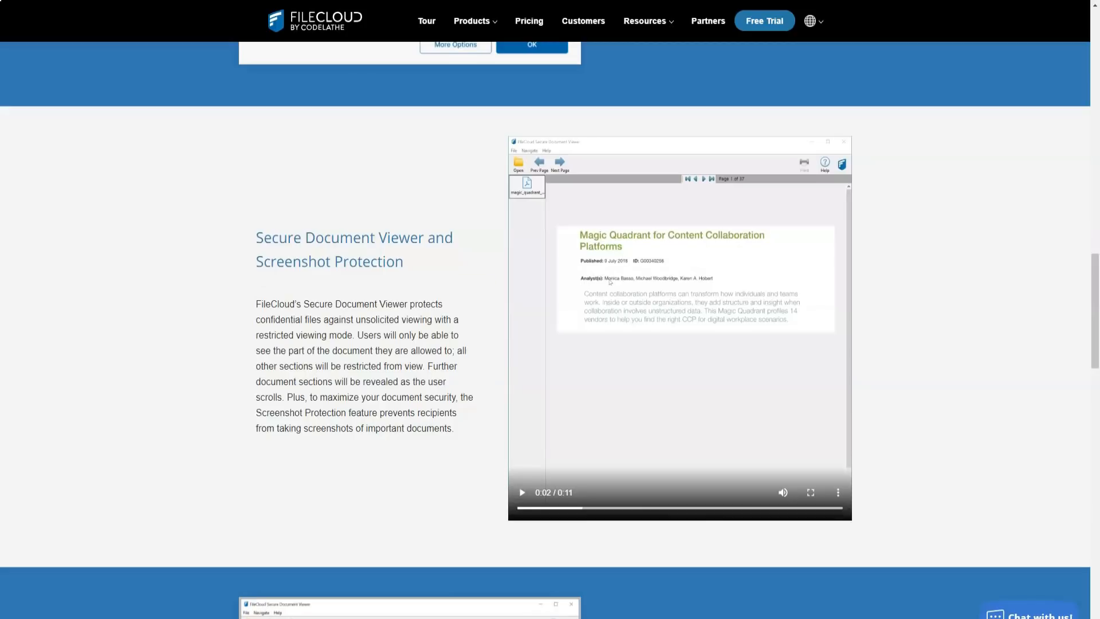
pyautogui.scroll(-3)
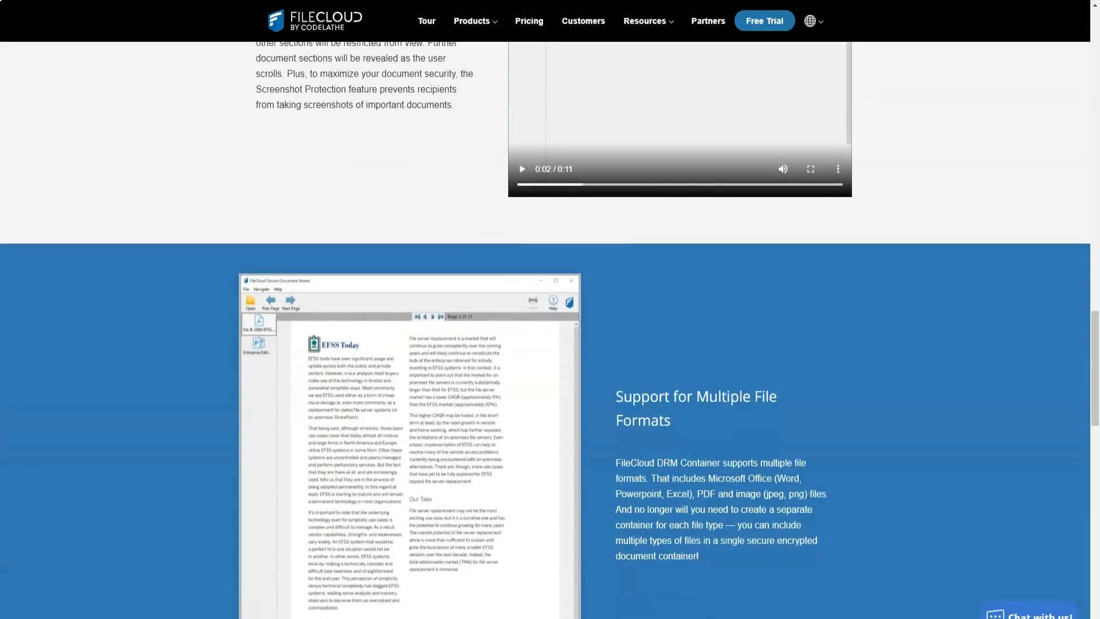
pyautogui.scroll(-3)
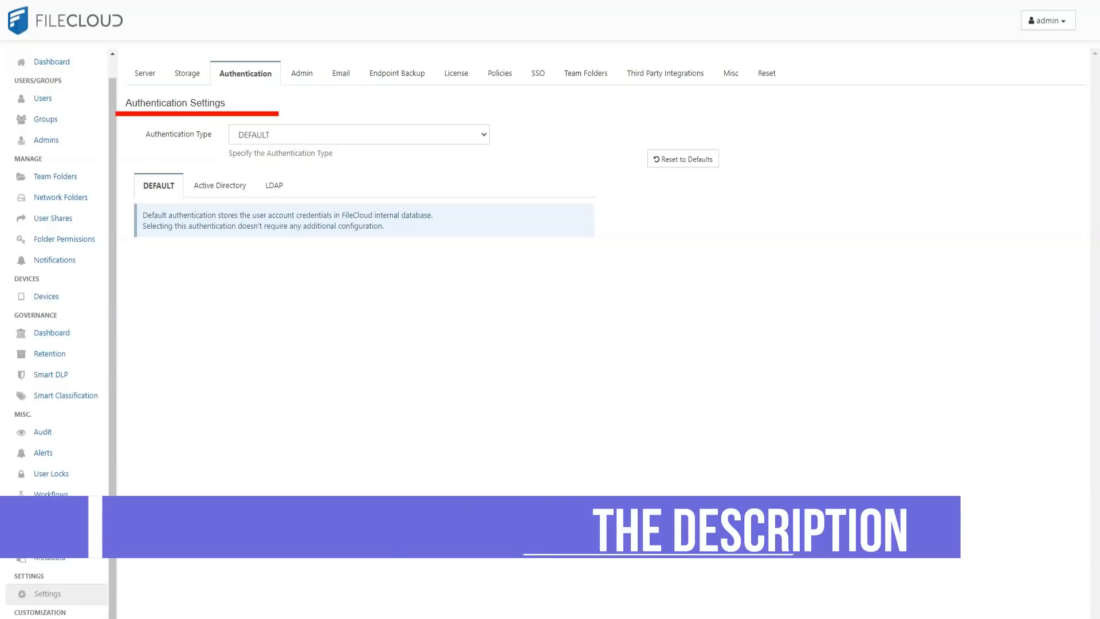
# Switch the authentication settings to the Active Directory tab to view its connection fields
pyautogui.click(219, 185)
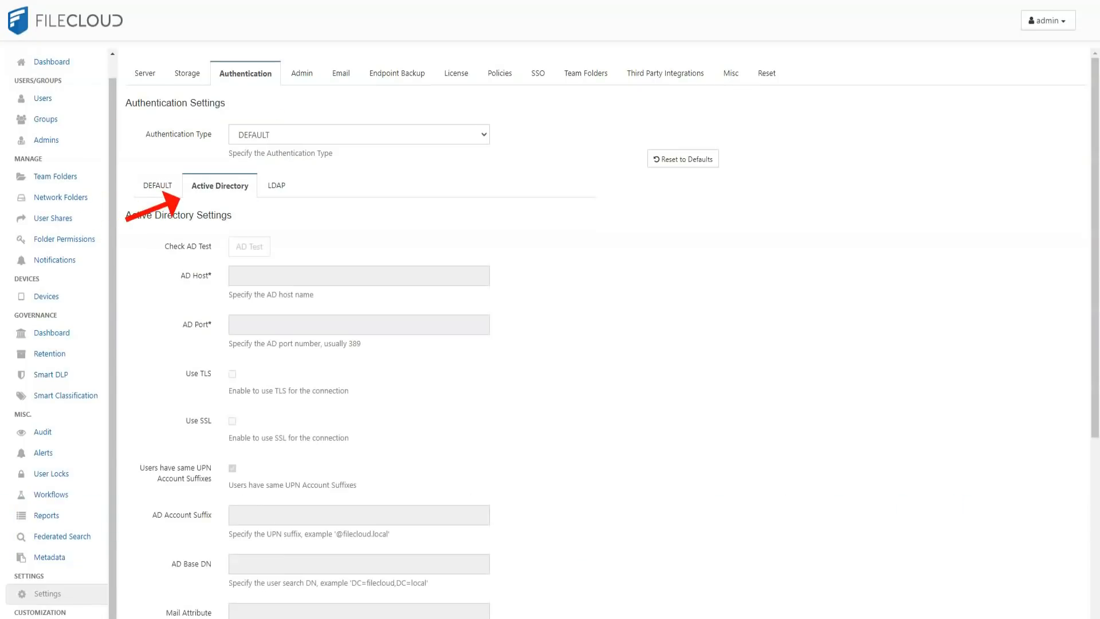
pyautogui.click(272, 185)
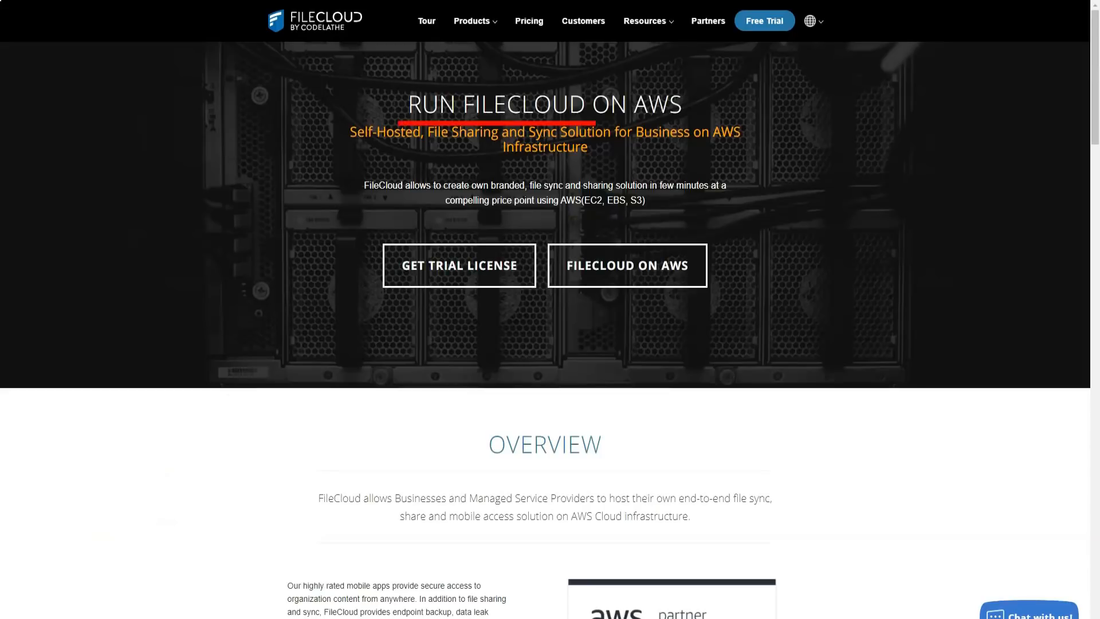
# Scroll the Run FileCloud on AWS page past the trial license and overview down to Product Features
pyautogui.scroll(-3)
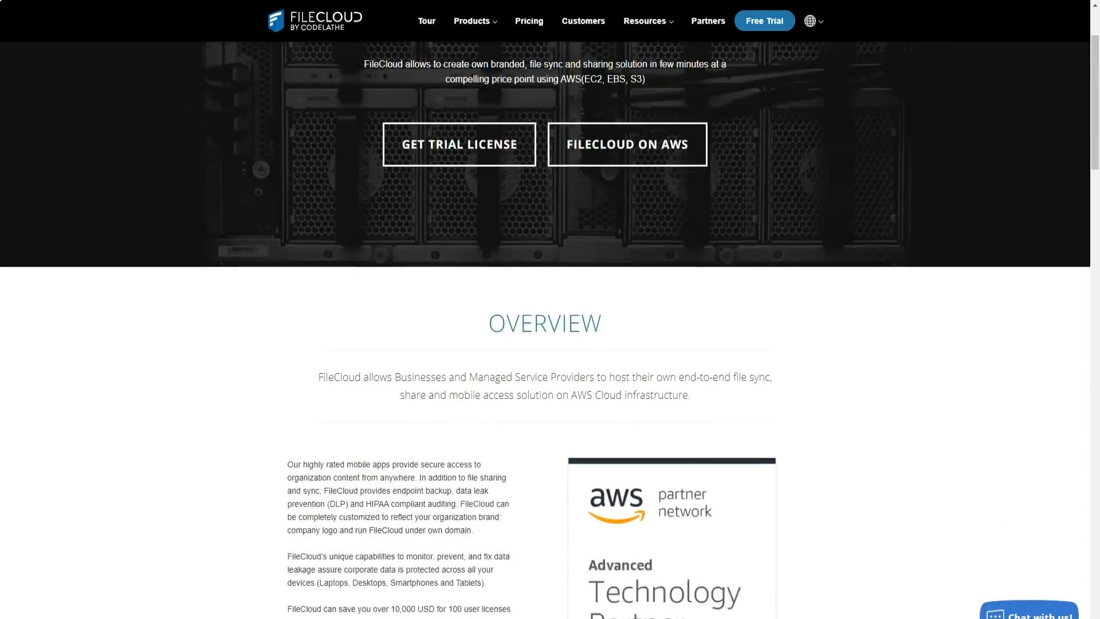
pyautogui.scroll(-3)
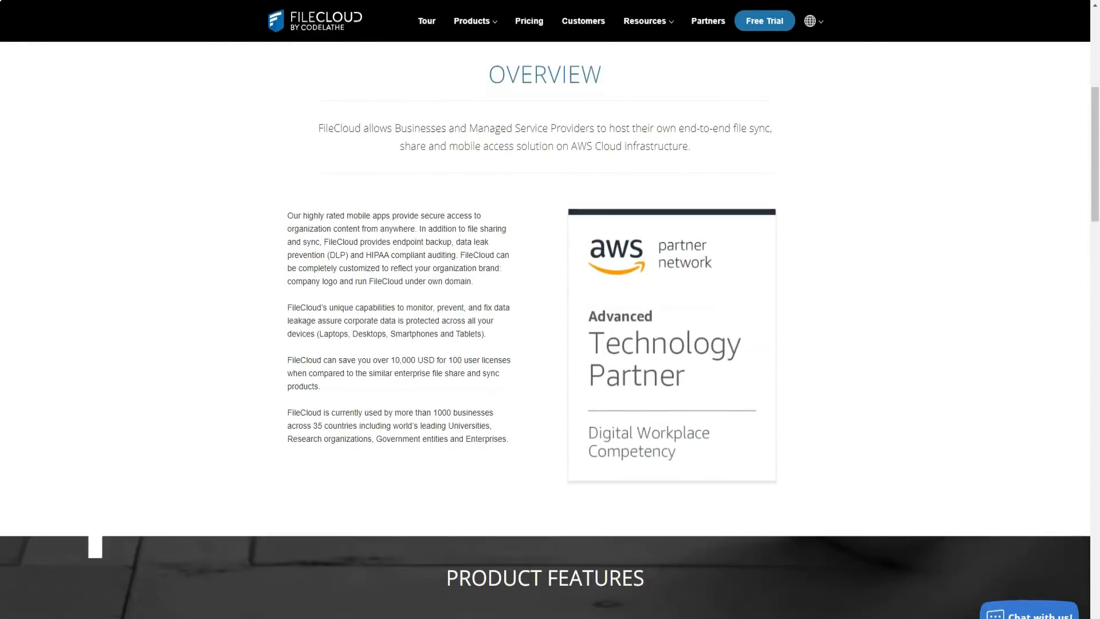
pyautogui.scroll(-3)
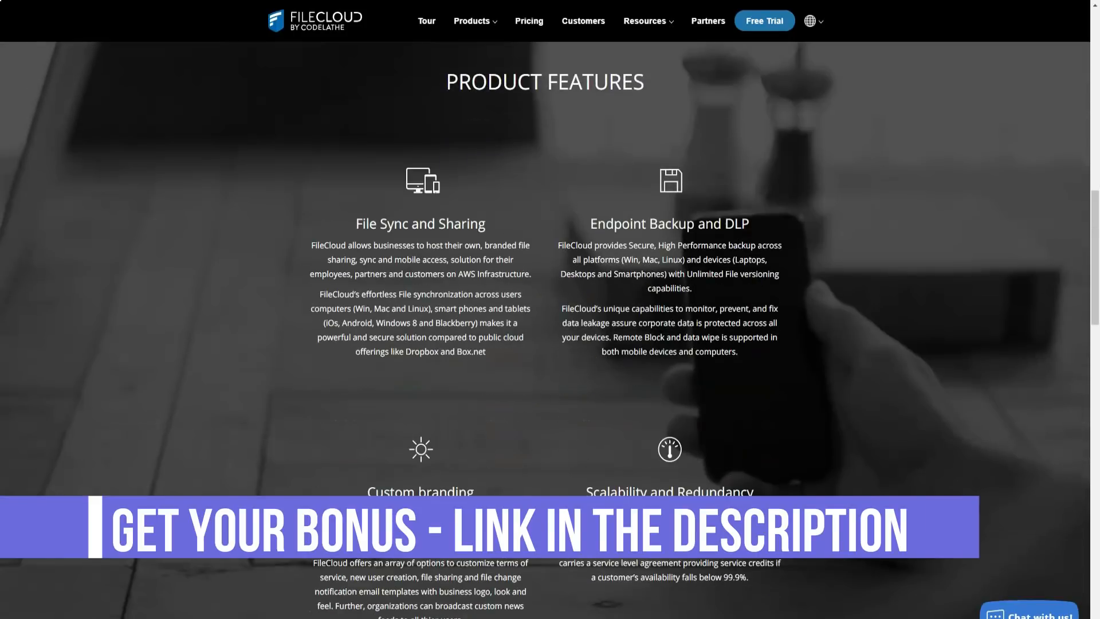
pyautogui.scroll(-3)
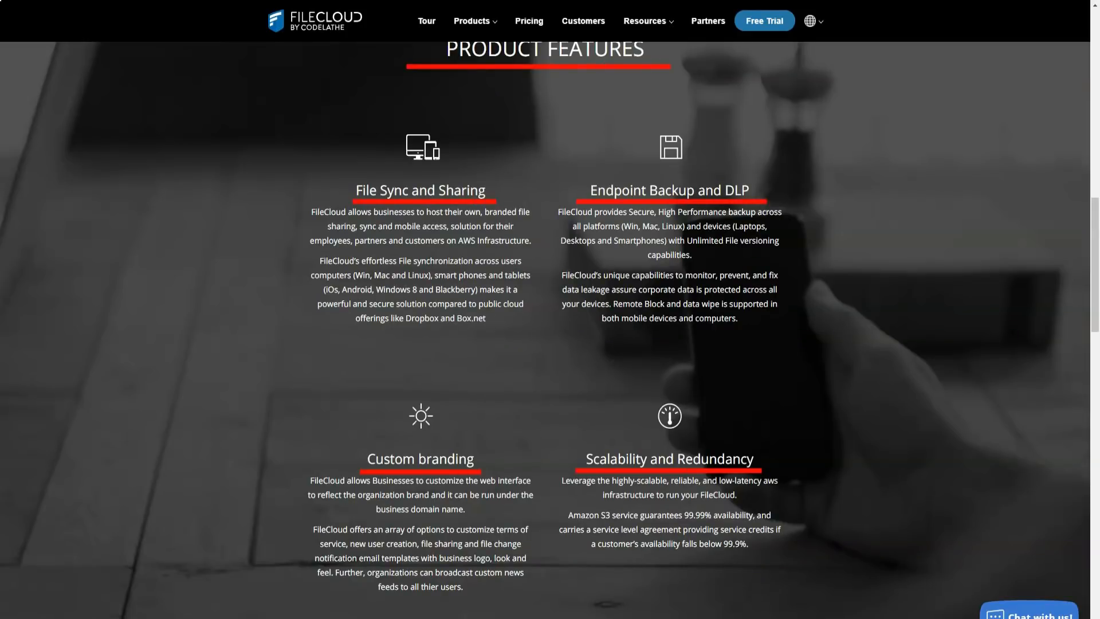
pyautogui.scroll(-3)
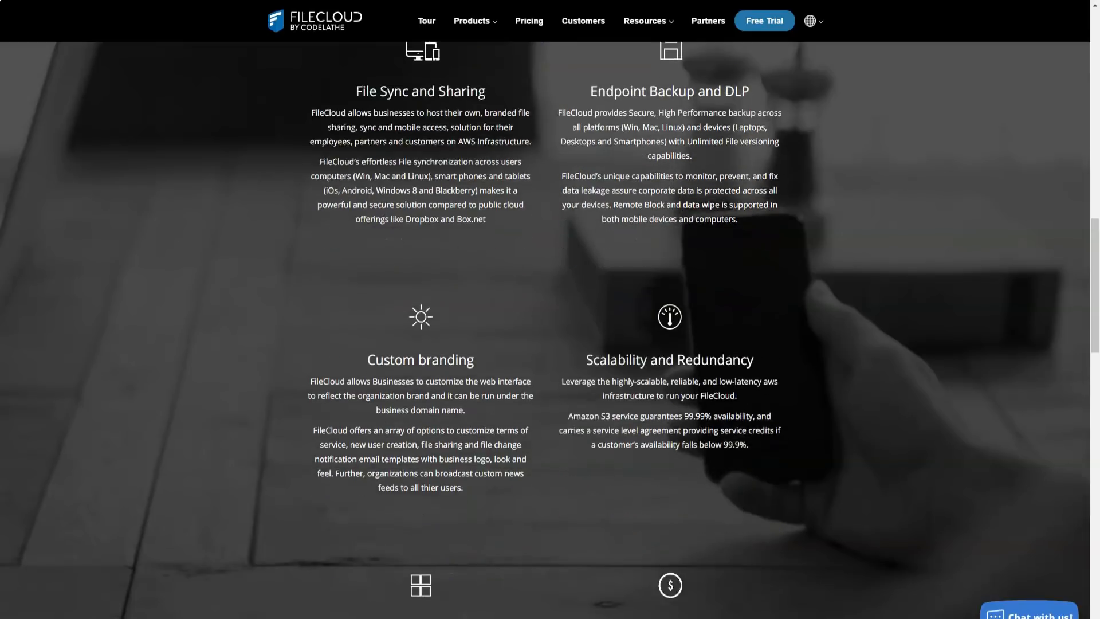
pyautogui.scroll(-3)
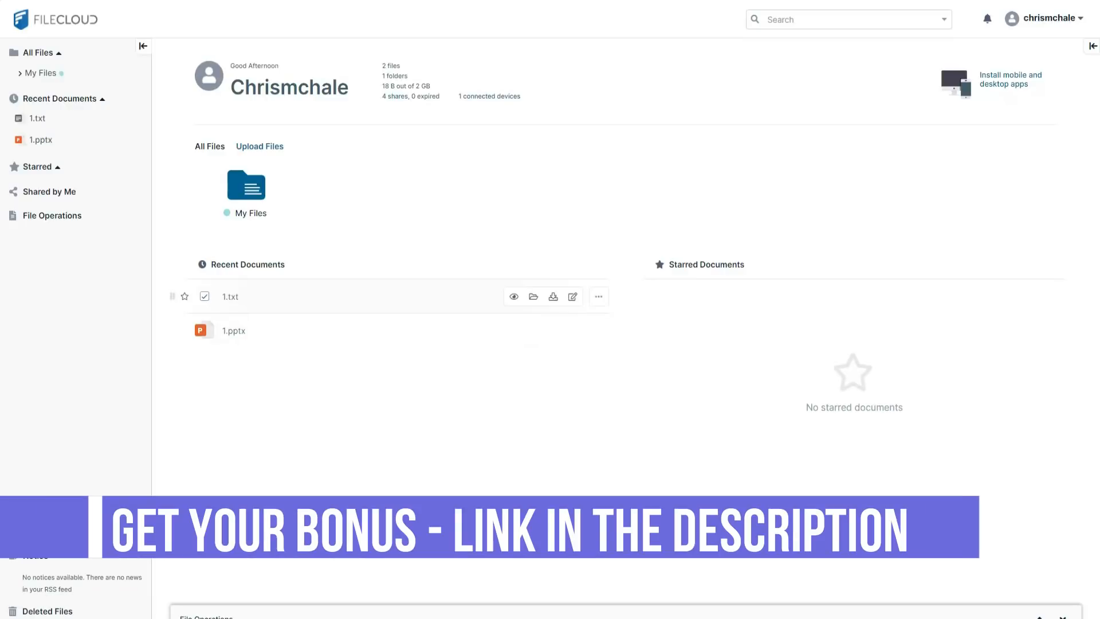
pyautogui.click(598, 296)
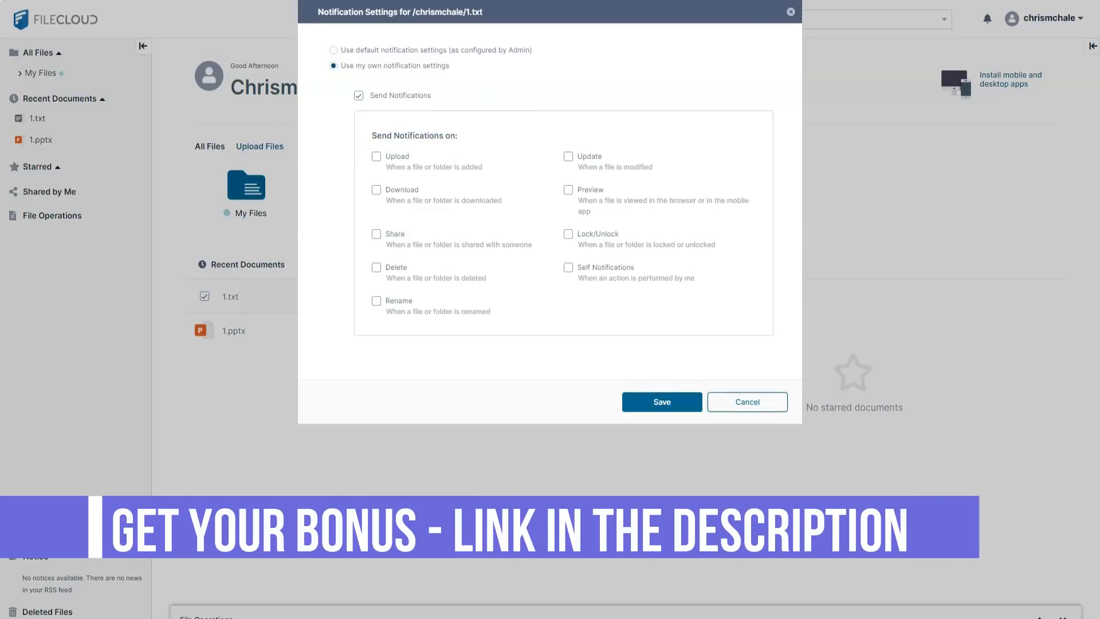
pyautogui.click(746, 401)
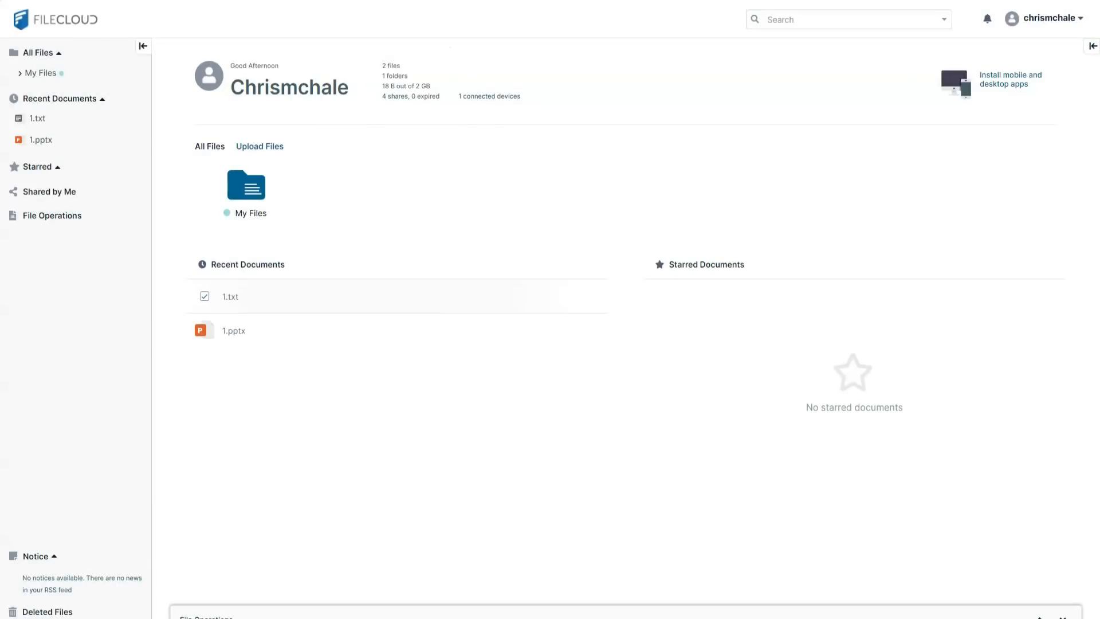